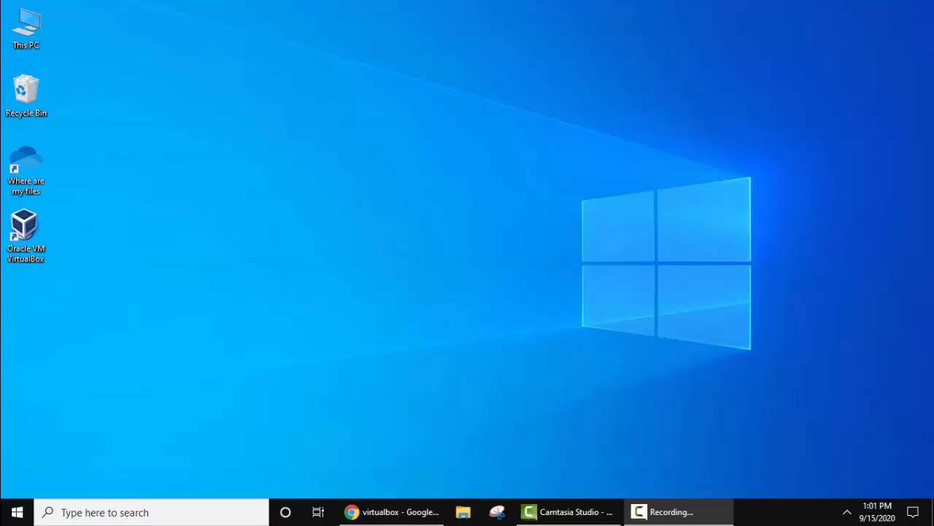
mouse_move(905, 235)
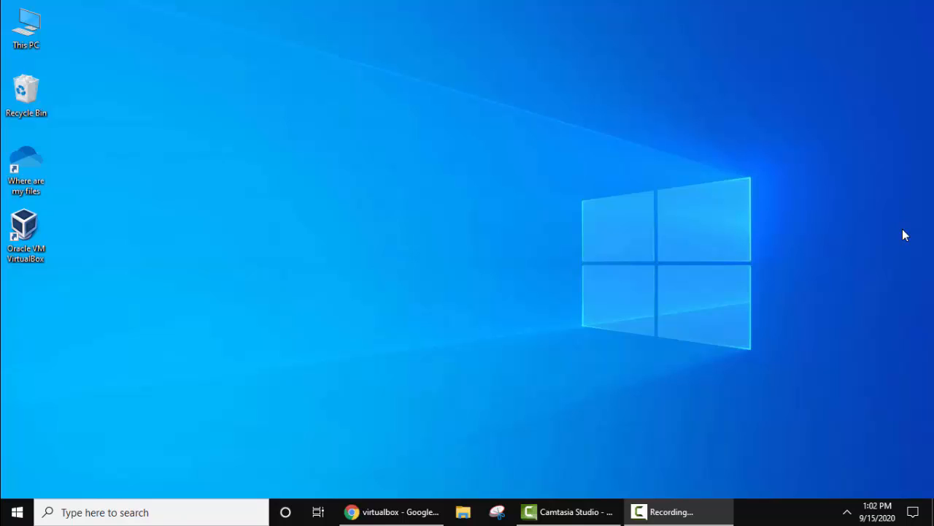
mouse_move(656, 290)
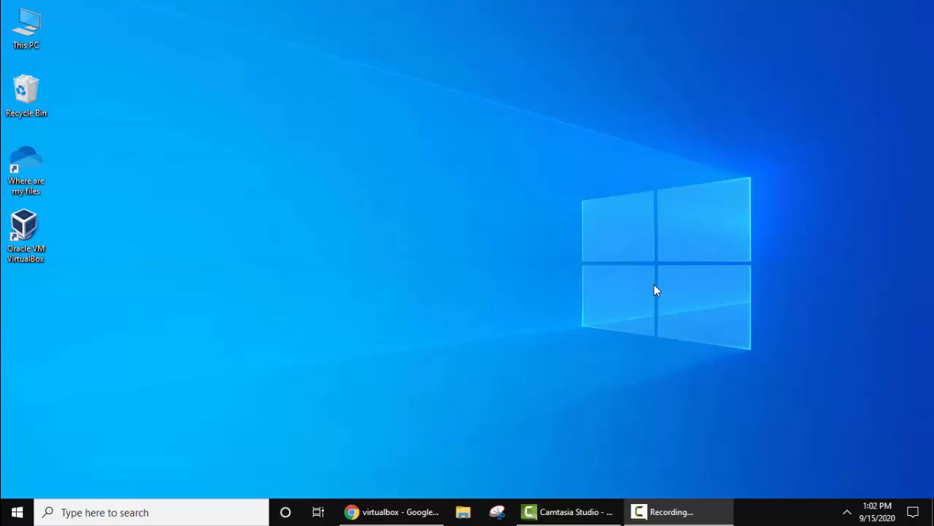
mouse_move(6, 269)
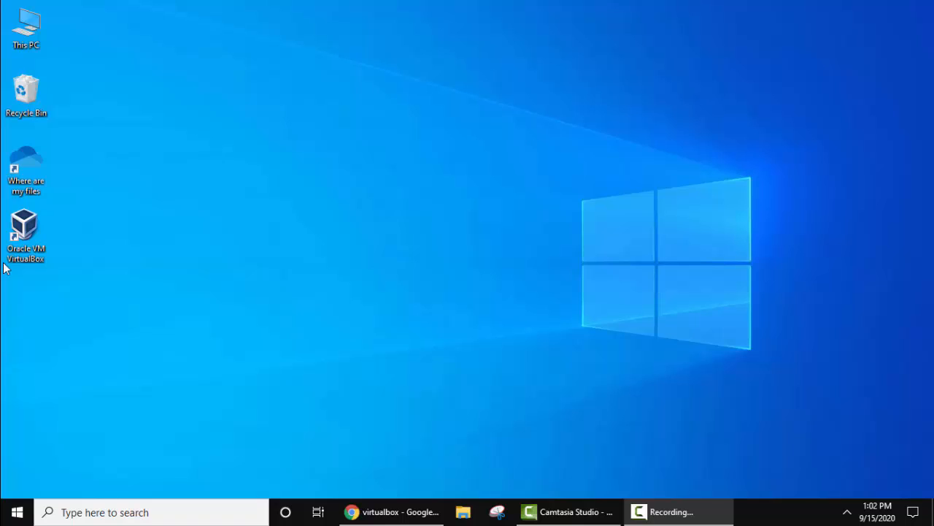
Step: Download the Ubuntu Desktop 20.04 LTS ISO from ubuntu.com's Download menu
left_click(26, 233)
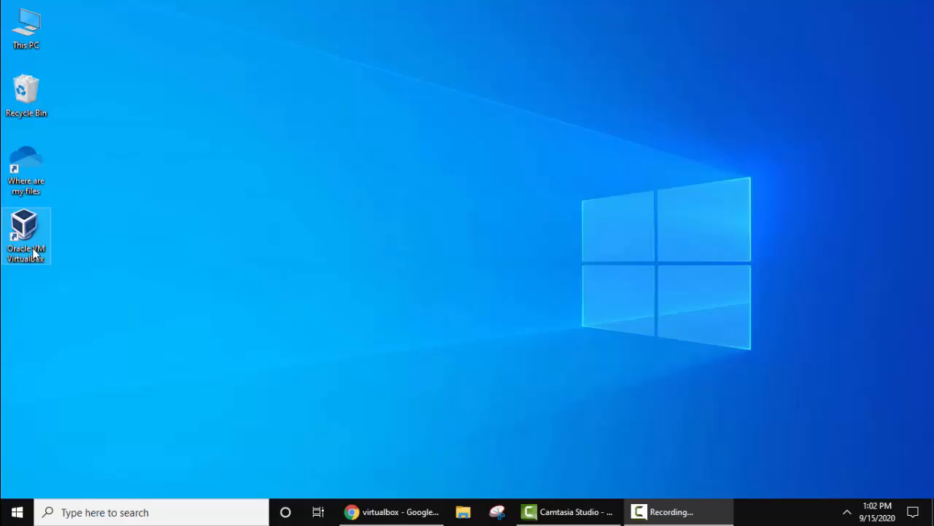
mouse_move(38, 252)
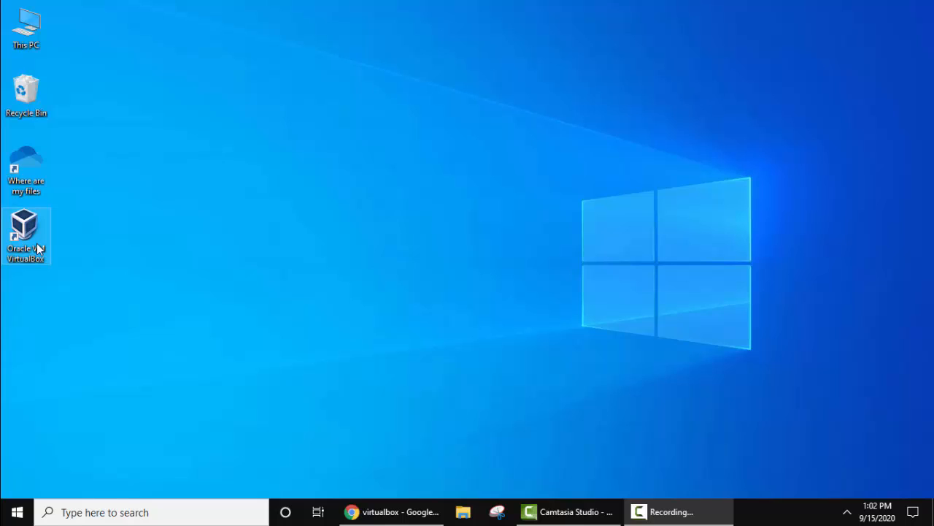
left_click(391, 512)
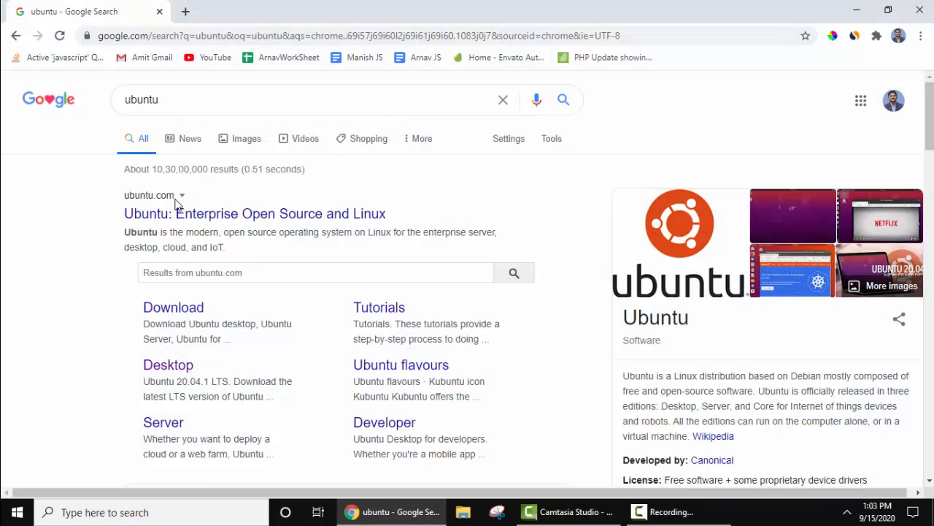
mouse_move(215, 213)
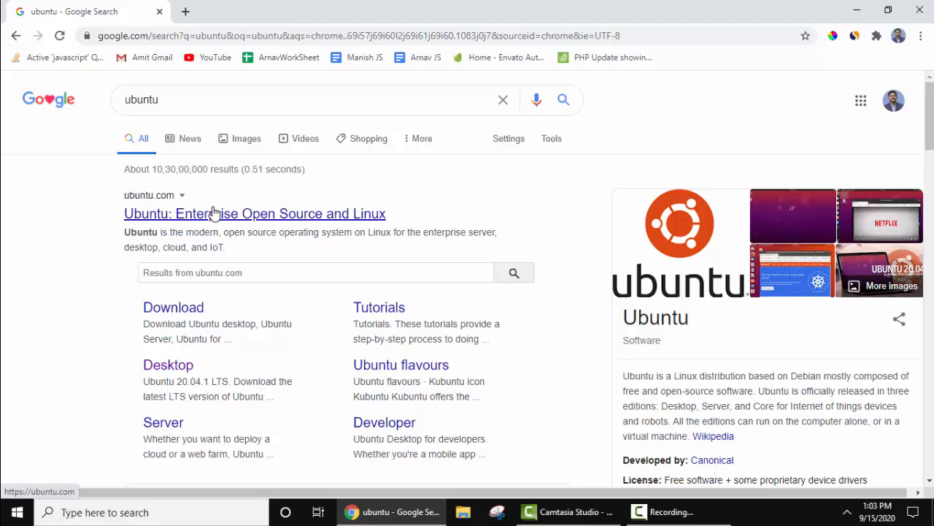
left_click(255, 214)
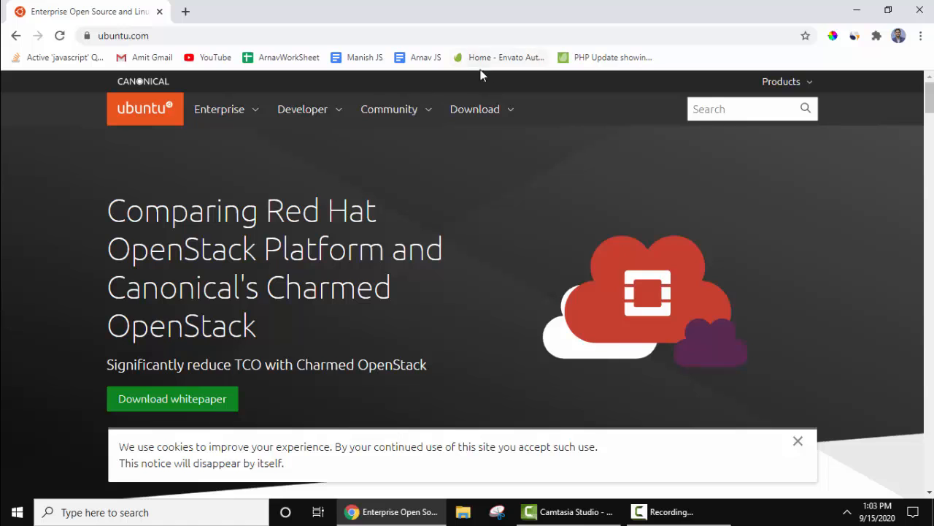
left_click(475, 109)
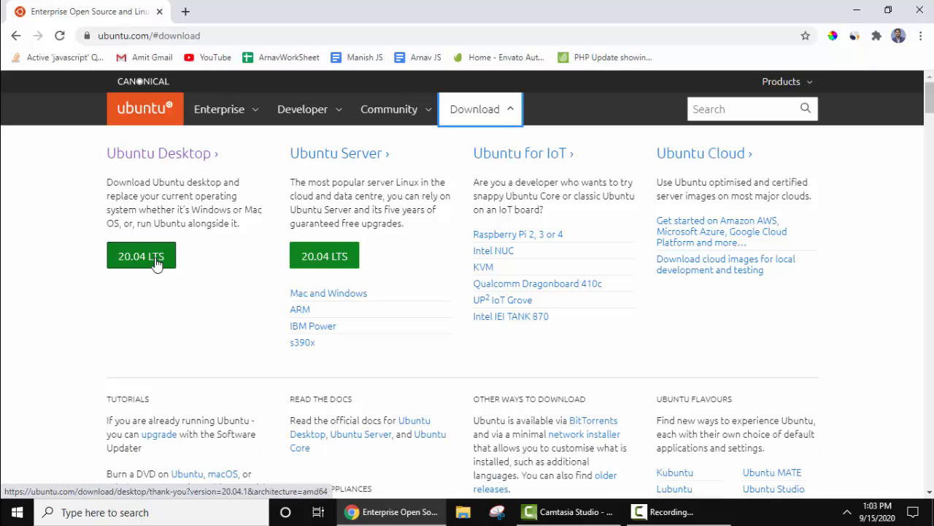
left_click(141, 255)
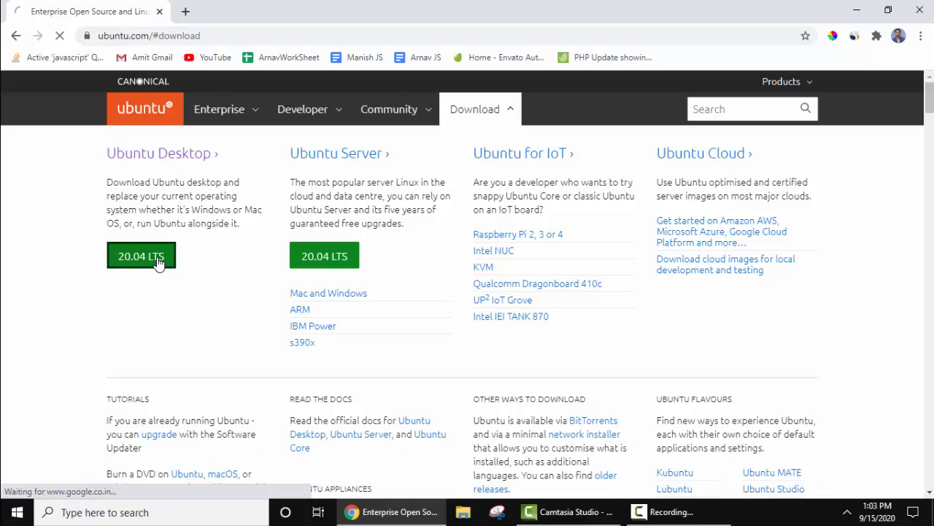
left_click(141, 255)
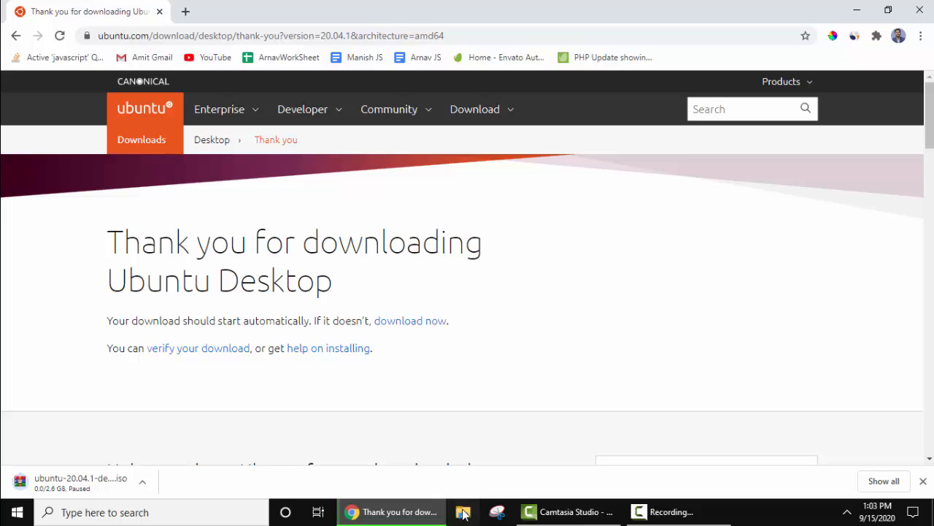
Step: Confirm the 2.59 GB ubuntu-20.04.1-desktop-amd64.iso is in Downloads, then minimize File Explorer
left_click(464, 511)
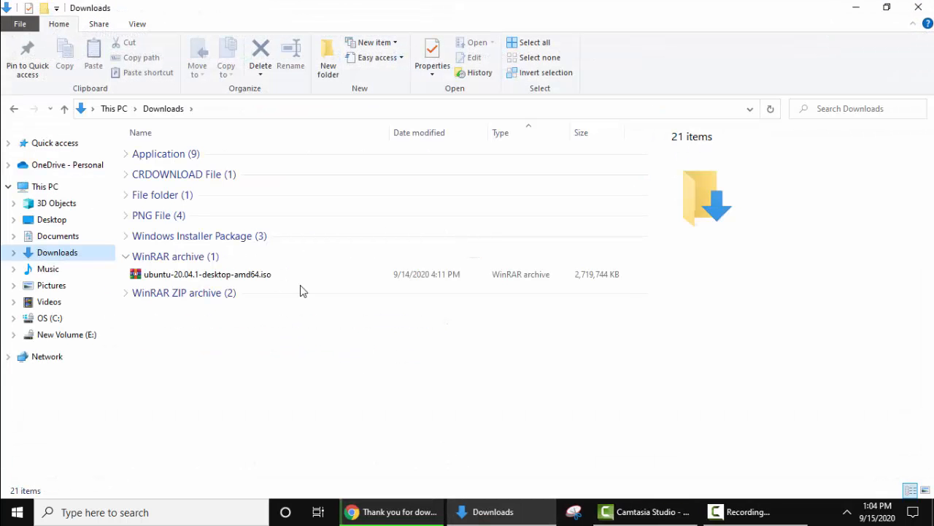
left_click(208, 274)
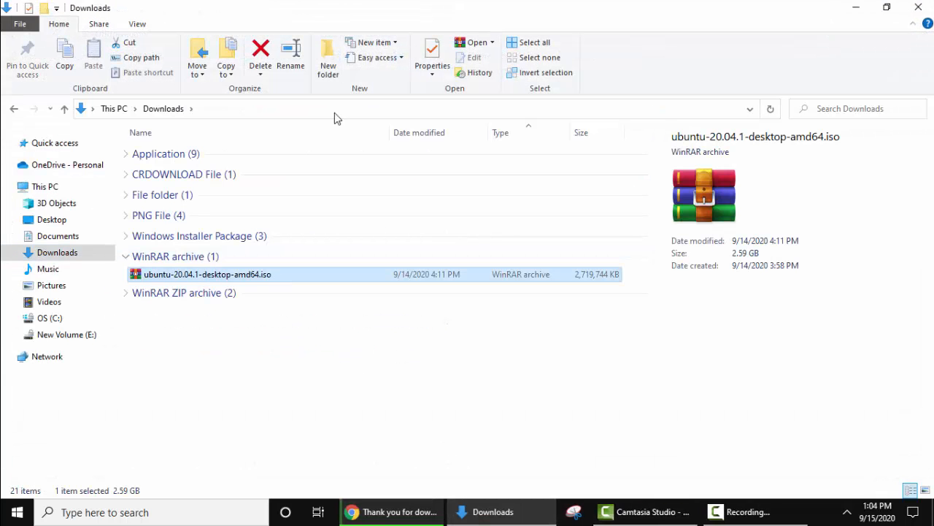
left_click(336, 108)
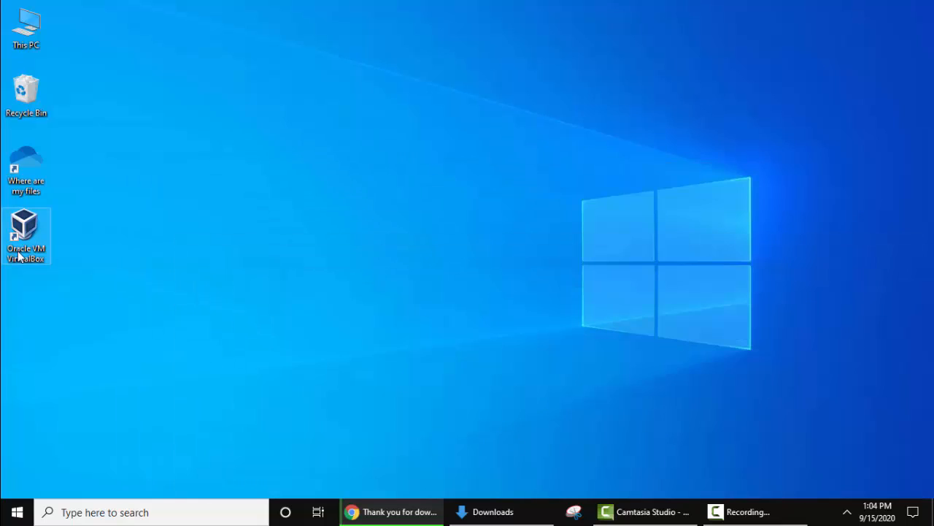
Step: Launch Oracle VM VirtualBox Manager from its desktop shortcut
left_click(26, 234)
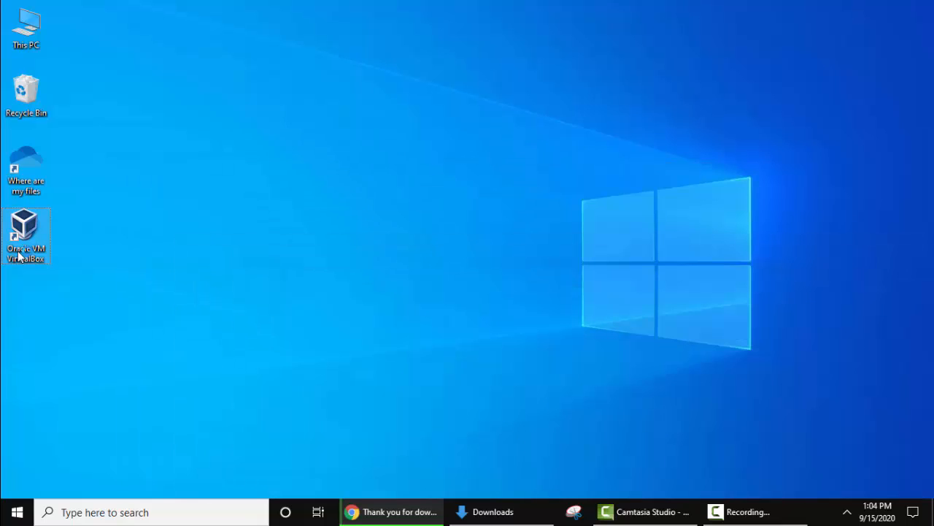
double_click(25, 229)
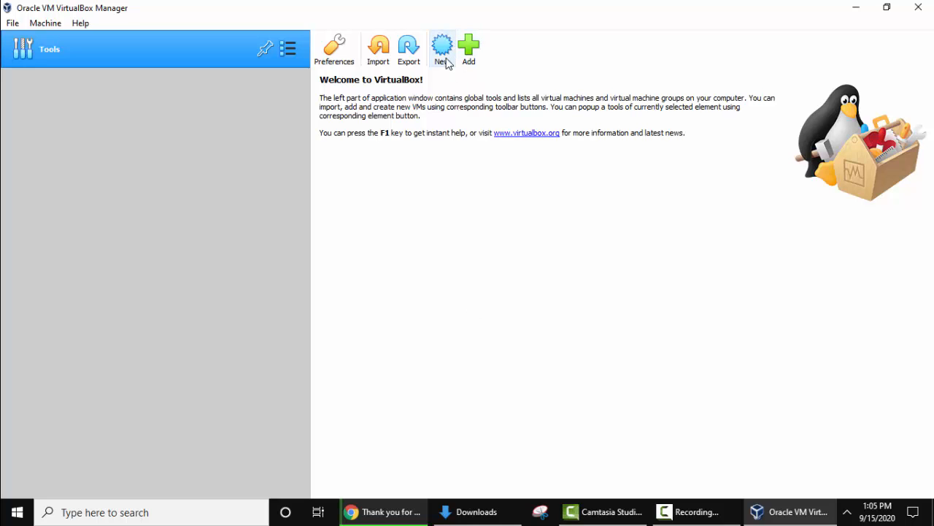
Step: Start a new VM named 'Ubuntu 20.04' with type Linux and version Ubuntu (64-bit)
left_click(441, 49)
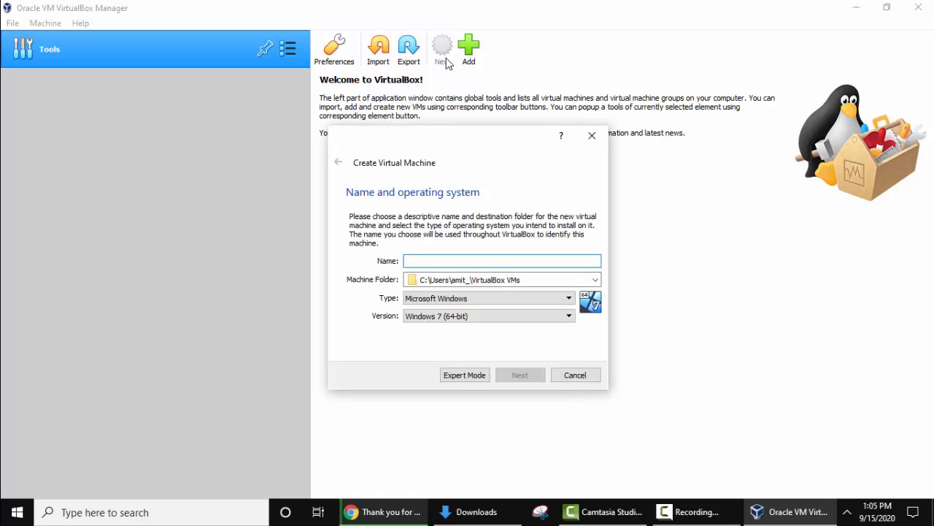
type("Ubuntu 20.04.01")
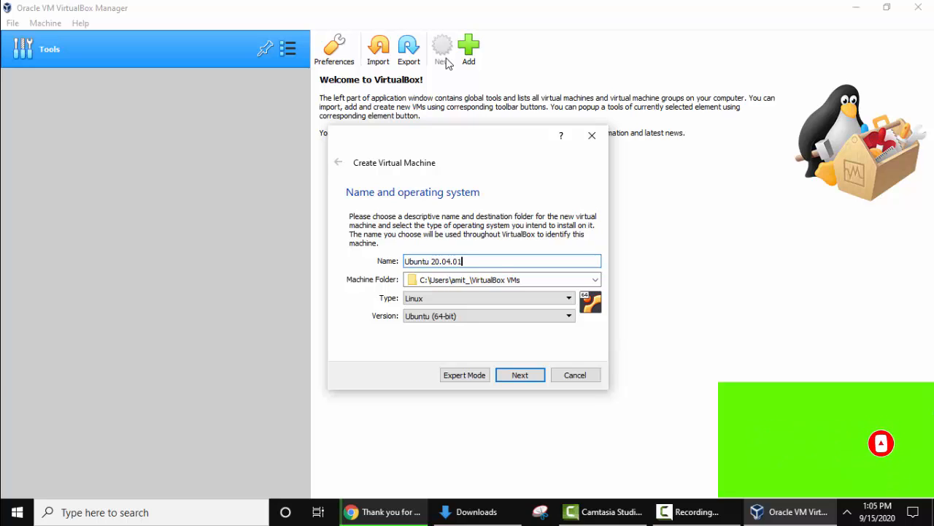
key("BackSpace")
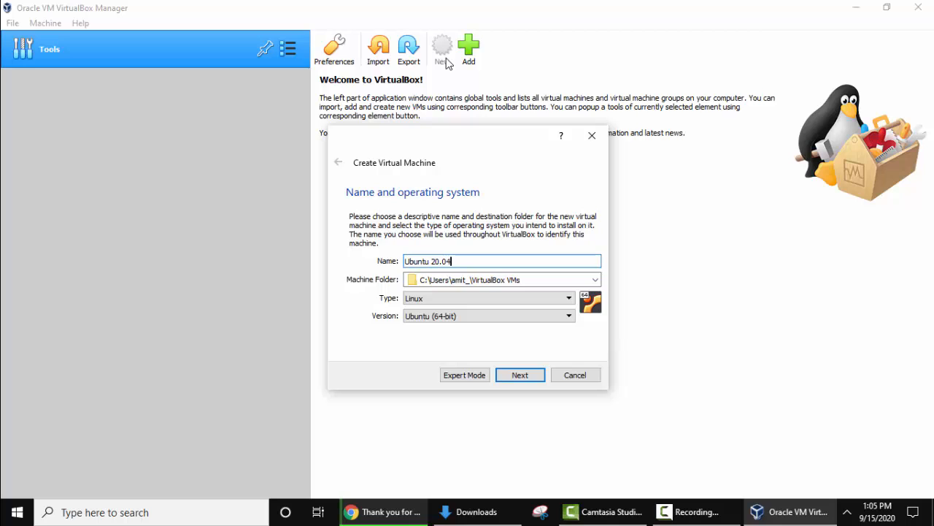
mouse_move(522, 260)
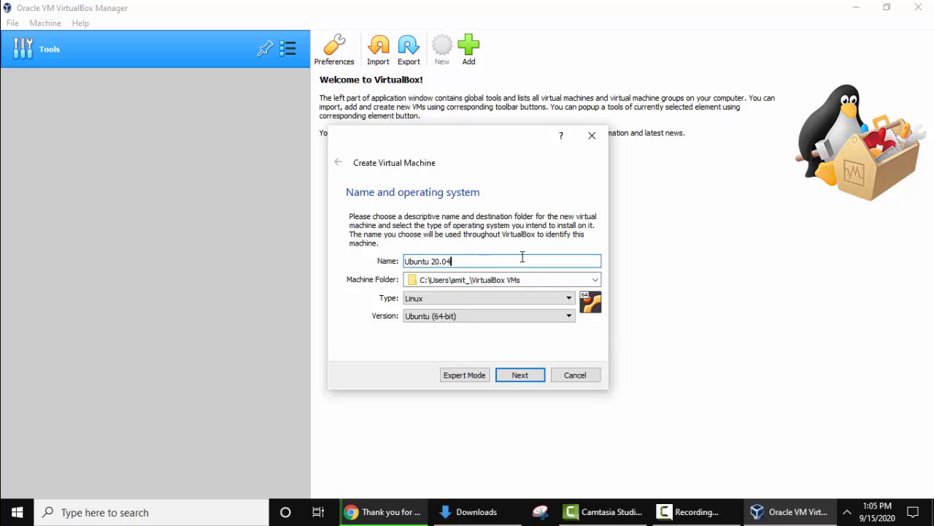
mouse_move(539, 279)
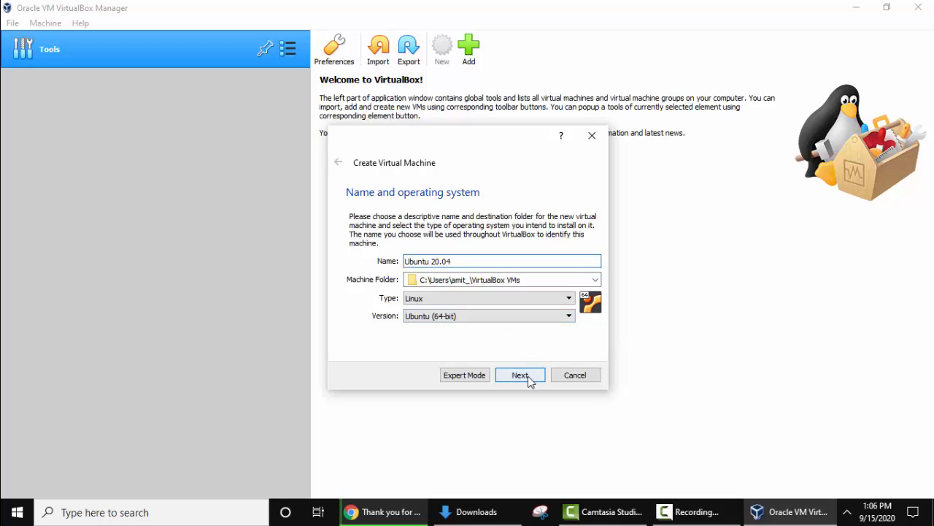
Step: Raise the VM's memory from the recommended 1024 MB to 10402 MB
left_click(520, 375)
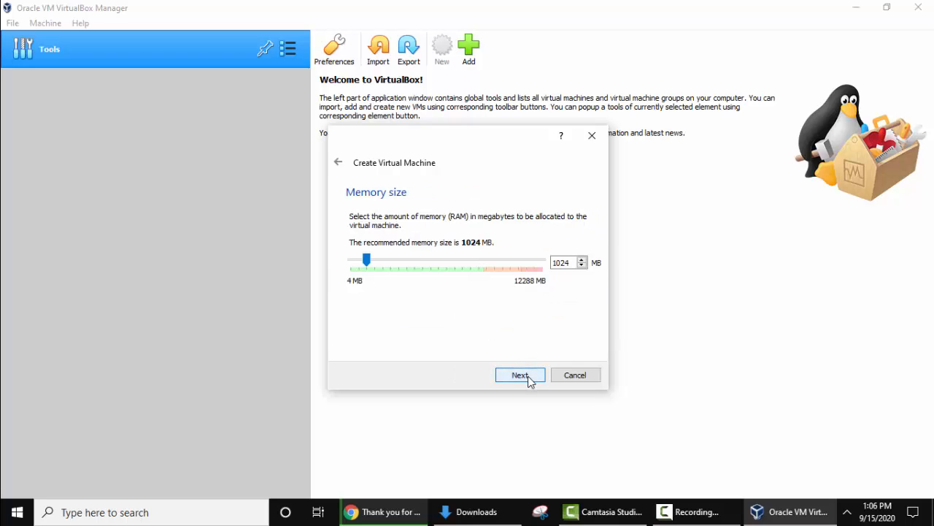
mouse_move(460, 303)
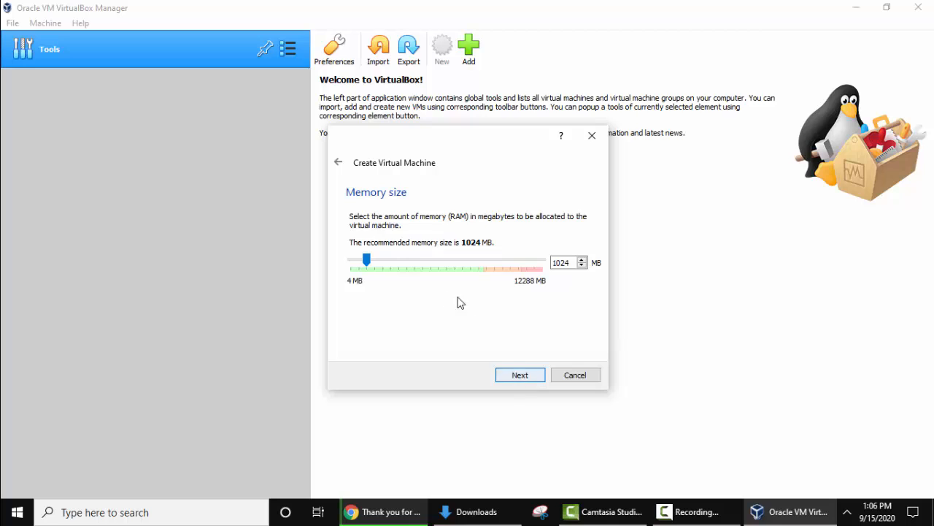
left_click_drag(367, 260, 478, 260)
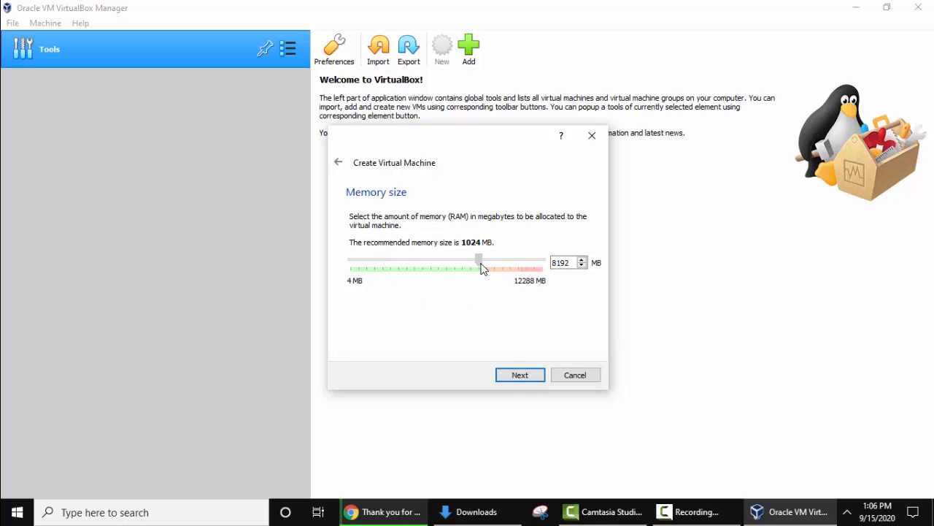
left_click_drag(478, 261, 514, 261)
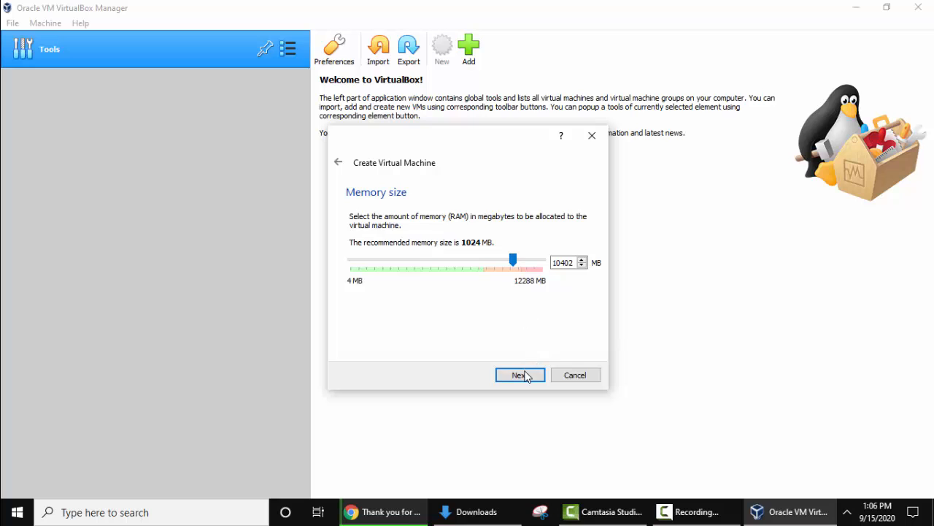
Step: Create a new VDI virtual hard disk with dynamically allocated storage
left_click(519, 374)
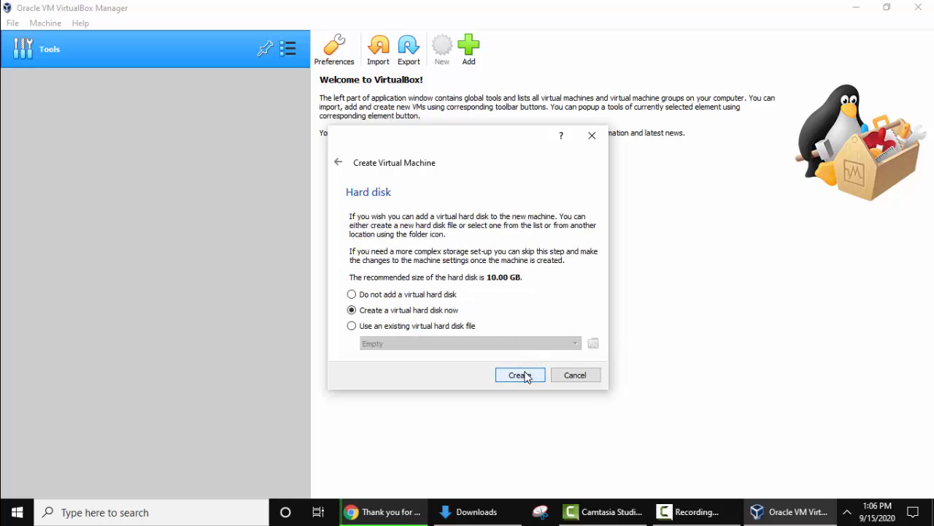
mouse_move(532, 314)
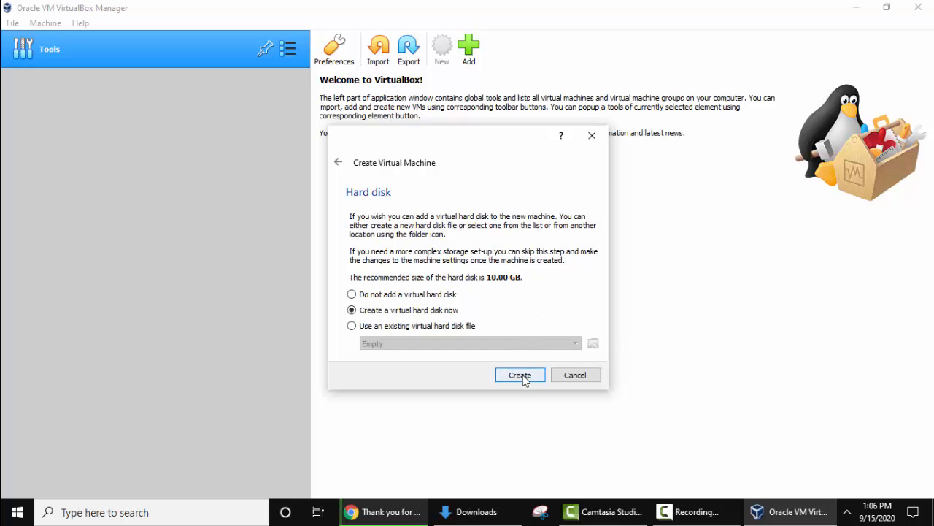
left_click(519, 374)
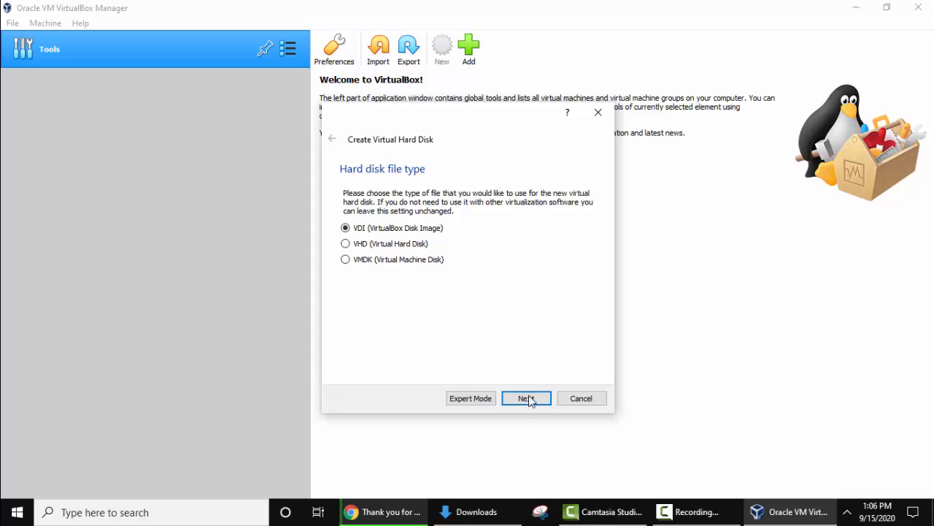
left_click(525, 398)
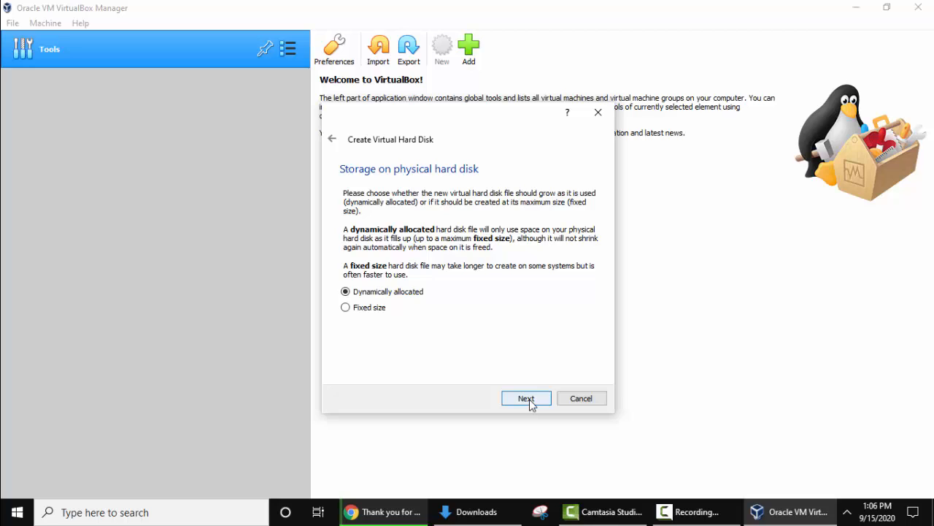
mouse_move(516, 352)
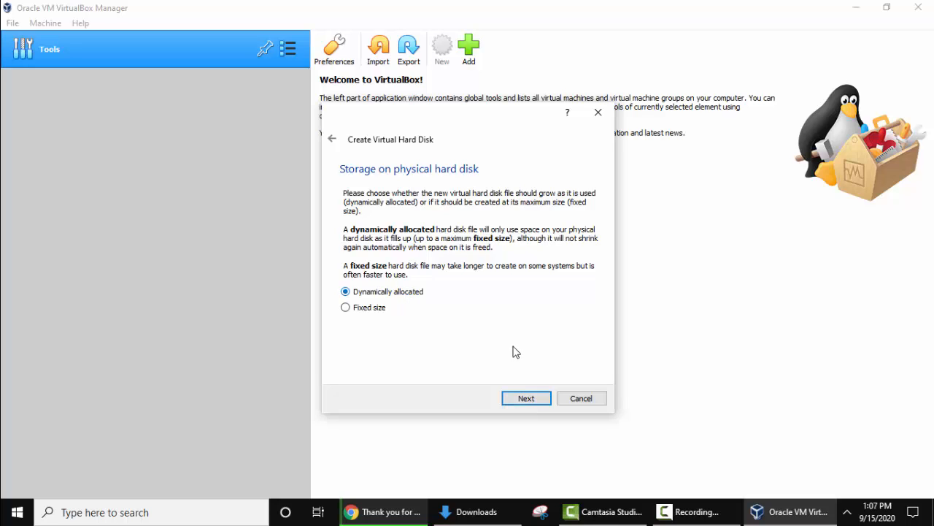
mouse_move(526, 398)
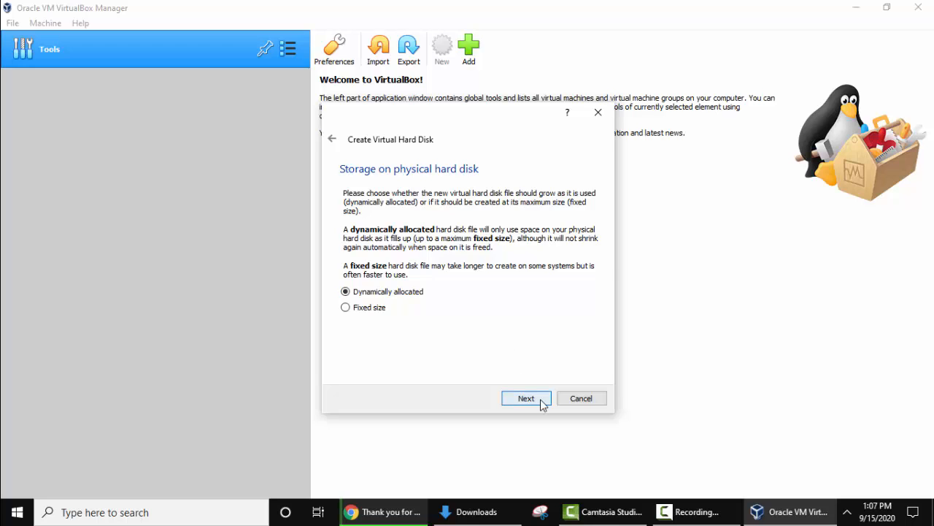
Step: Size the virtual disk at 49.66 GB and create the Ubuntu 20.04 machine
left_click(525, 398)
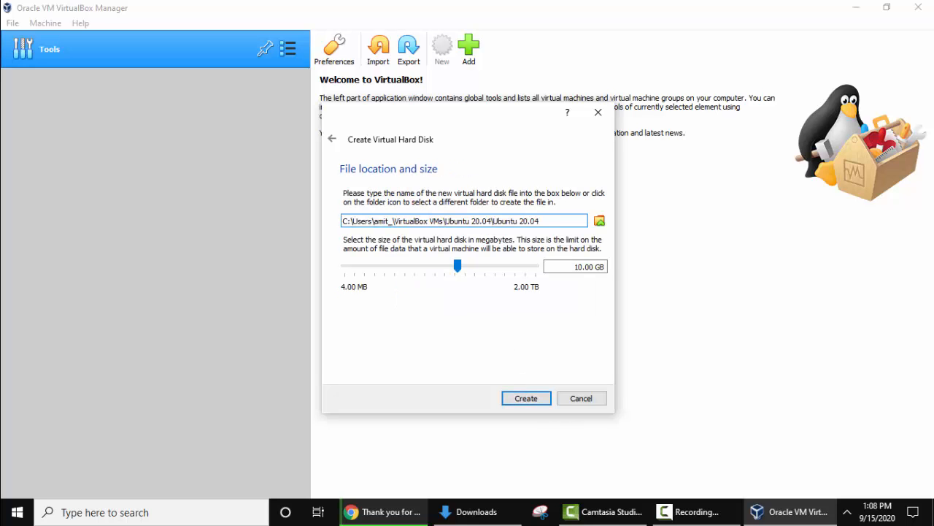
mouse_move(639, 311)
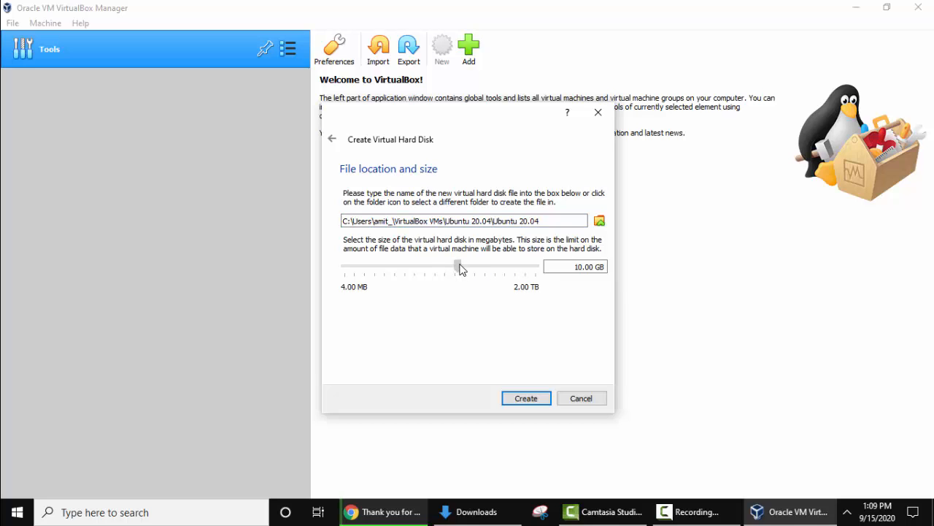
left_click_drag(458, 266, 480, 265)
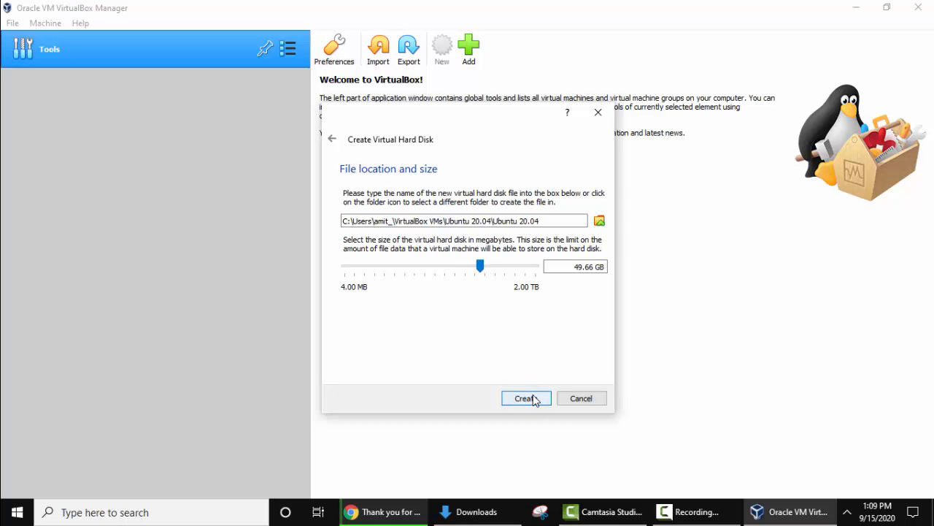
left_click(524, 398)
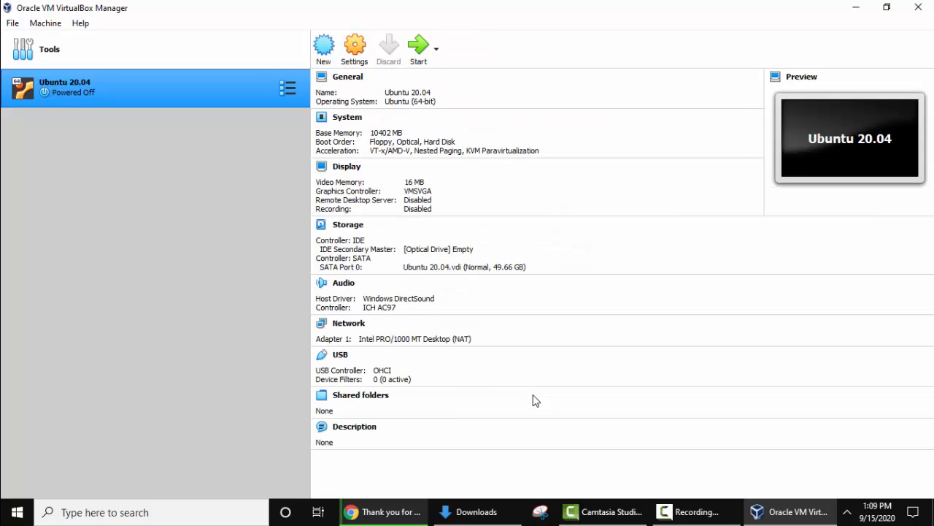
mouse_move(117, 101)
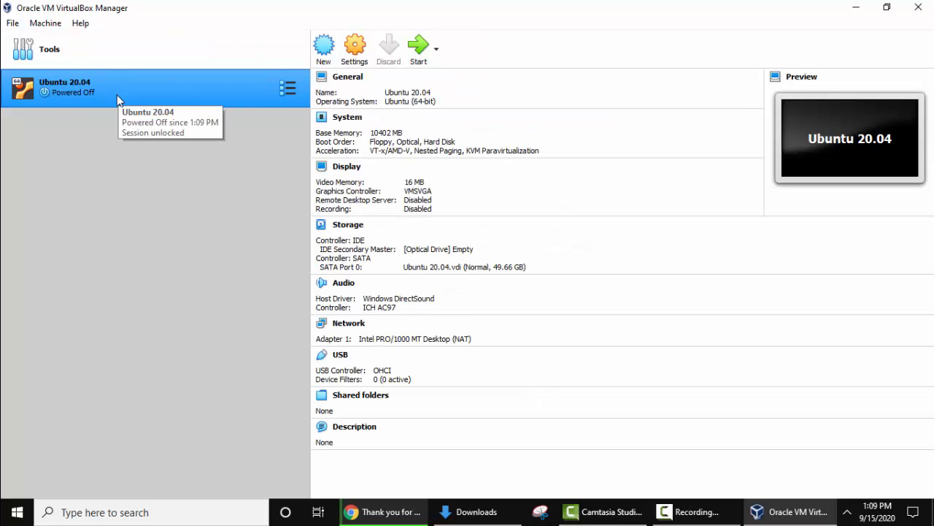
mouse_move(354, 45)
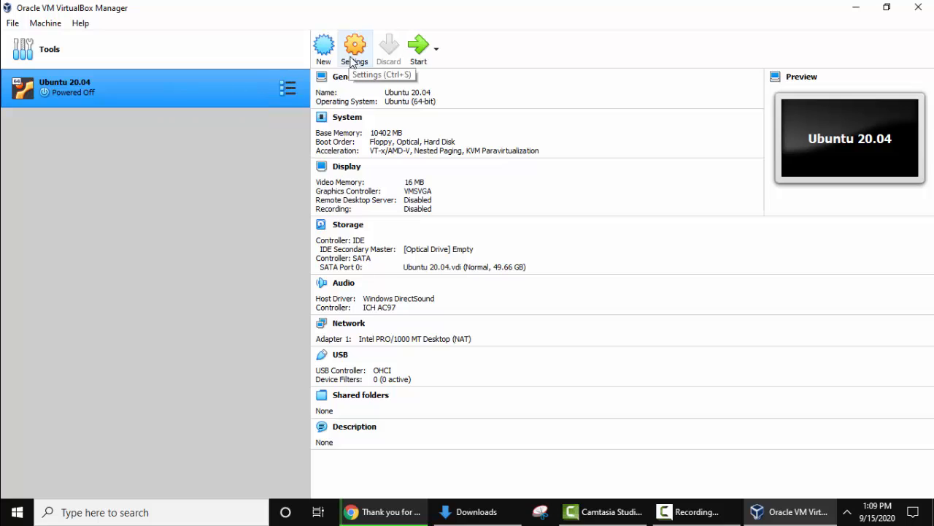
Step: Set Shared Clipboard and Drag'n'Drop to Bidirectional under General > Advanced
left_click(355, 47)
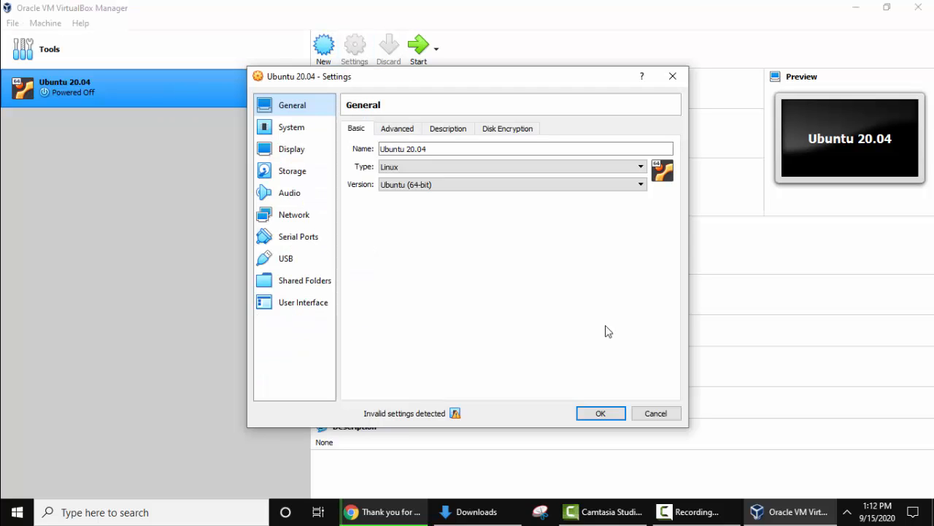
left_click(511, 166)
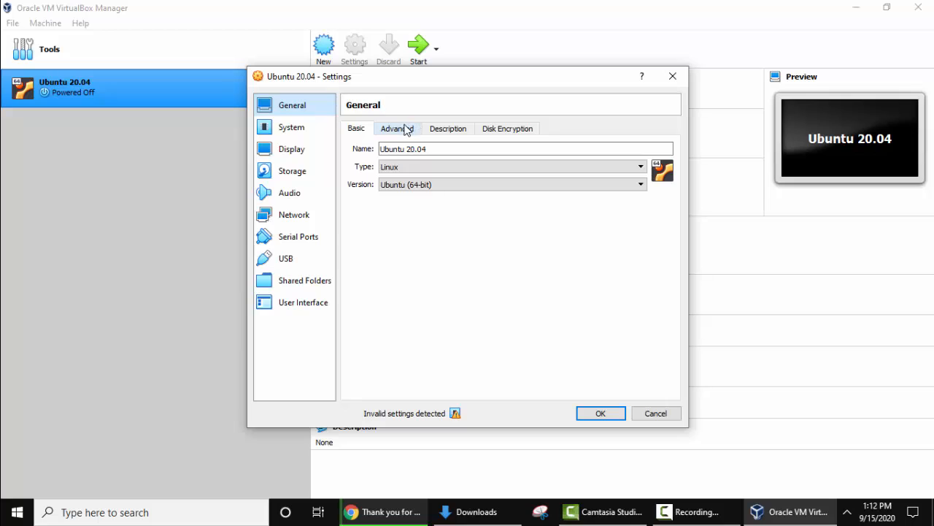
left_click(397, 128)
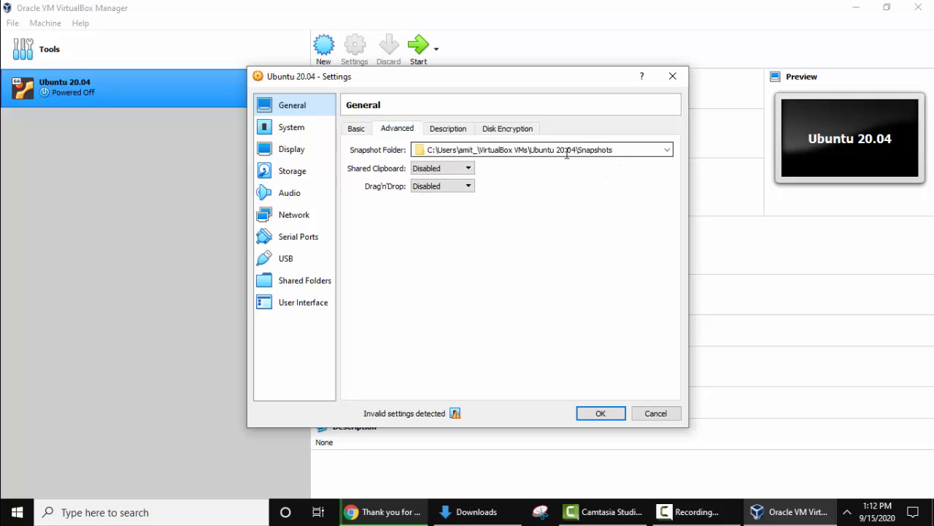
left_click(468, 168)
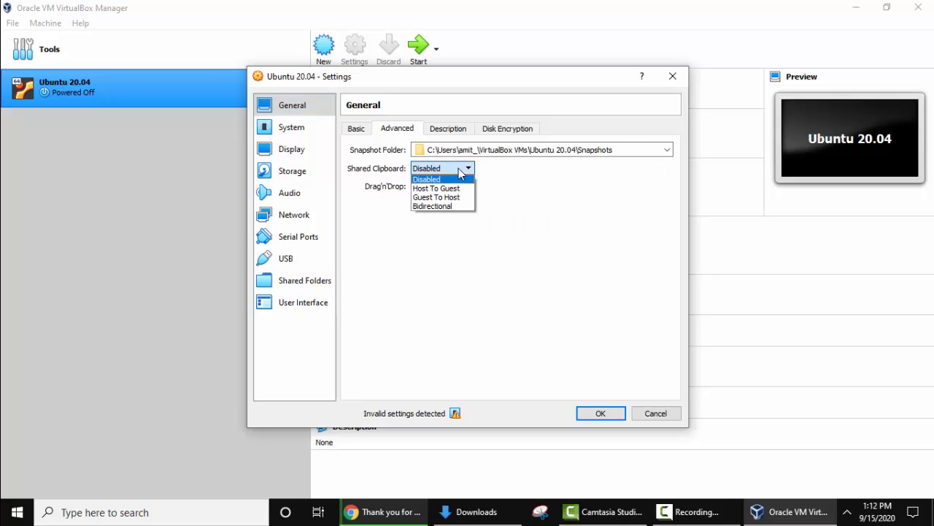
left_click(432, 206)
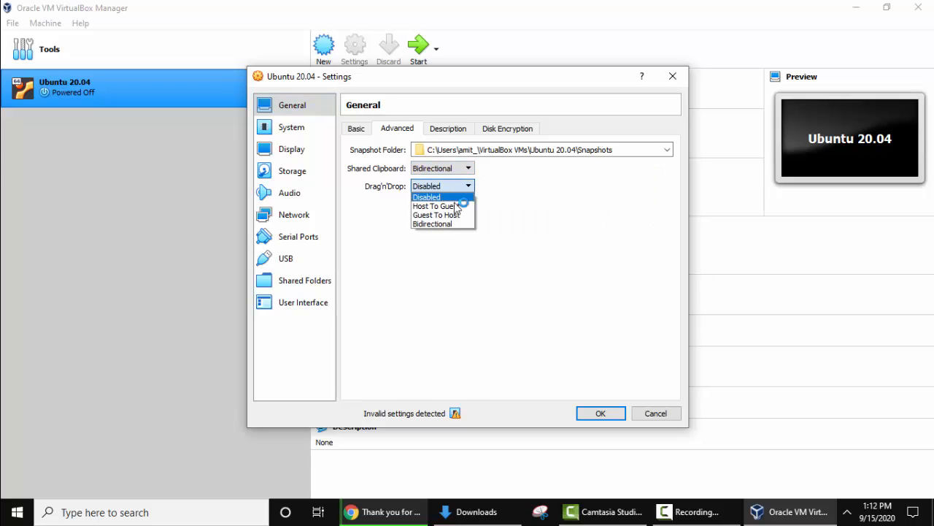
left_click(431, 224)
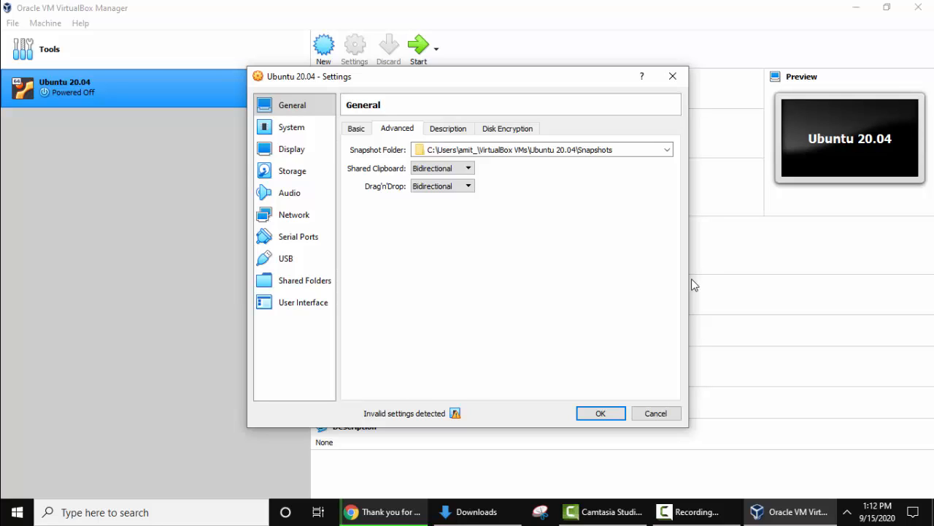
mouse_move(490, 210)
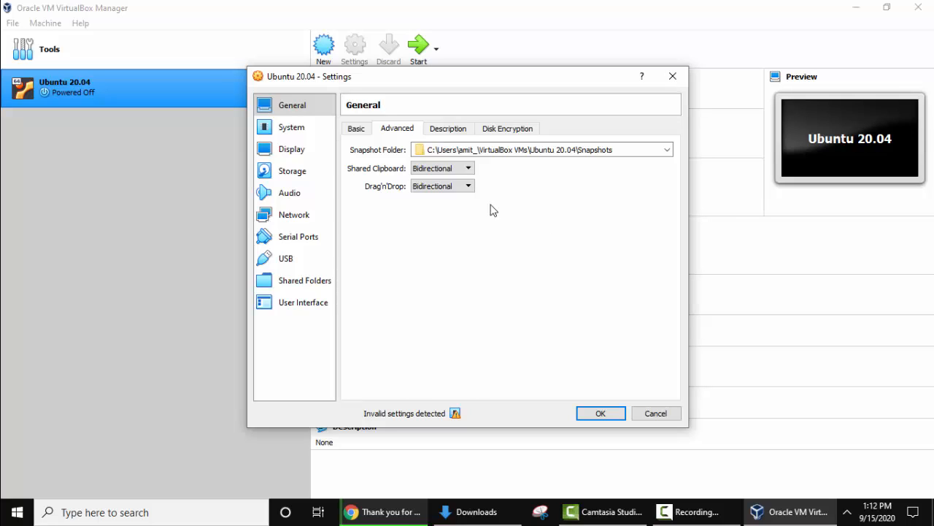
left_click(467, 185)
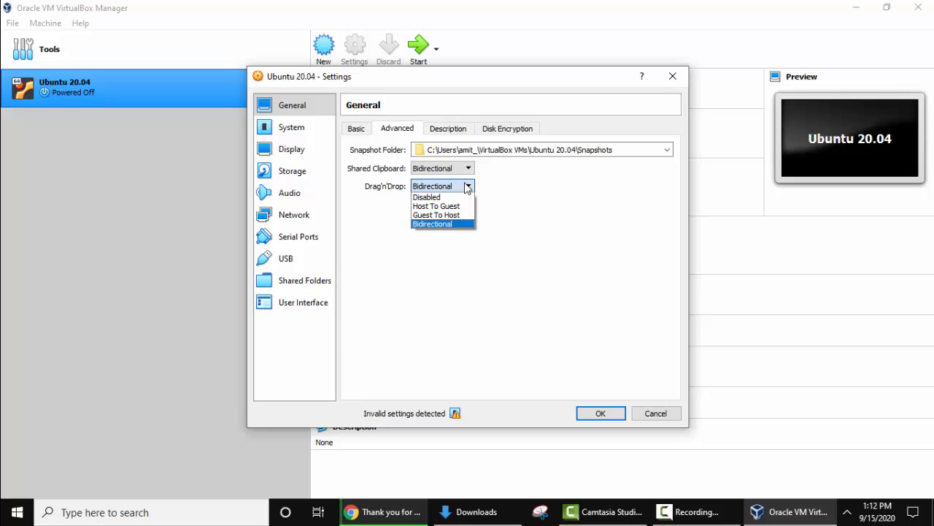
mouse_move(513, 212)
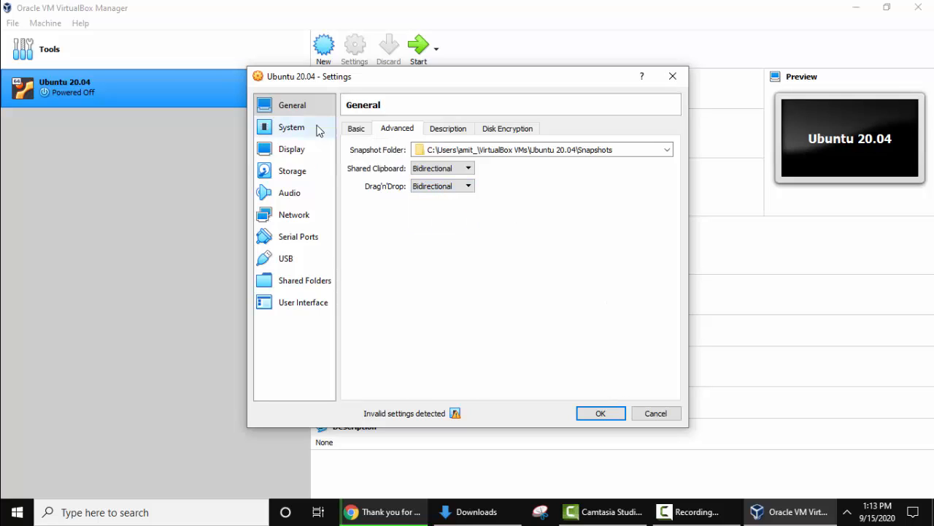
Step: Assign 3 processors under System > Processor, then review the Display and Storage settings
left_click(291, 126)
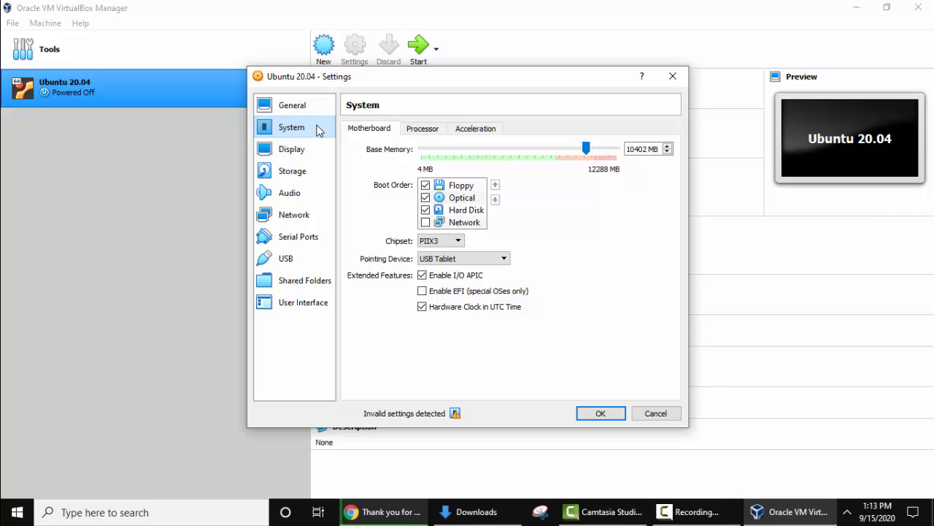
left_click(422, 129)
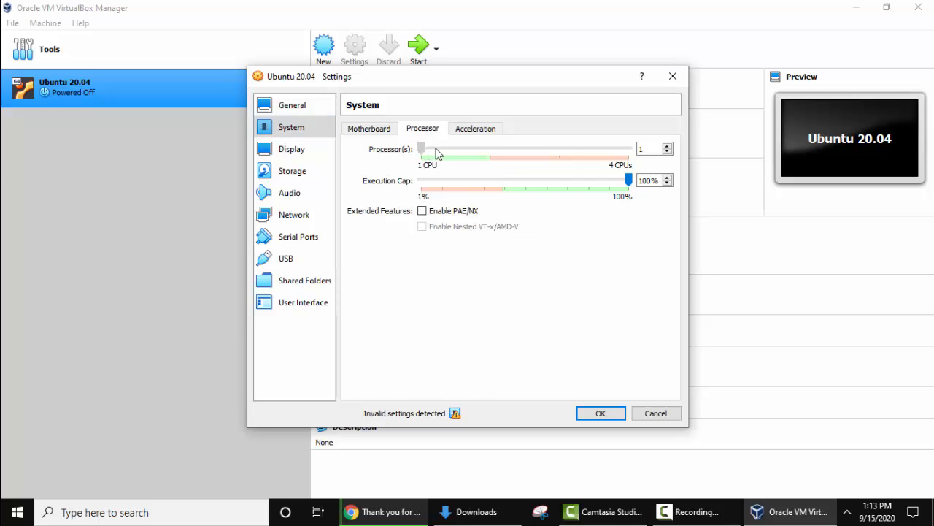
left_click_drag(422, 149, 560, 149)
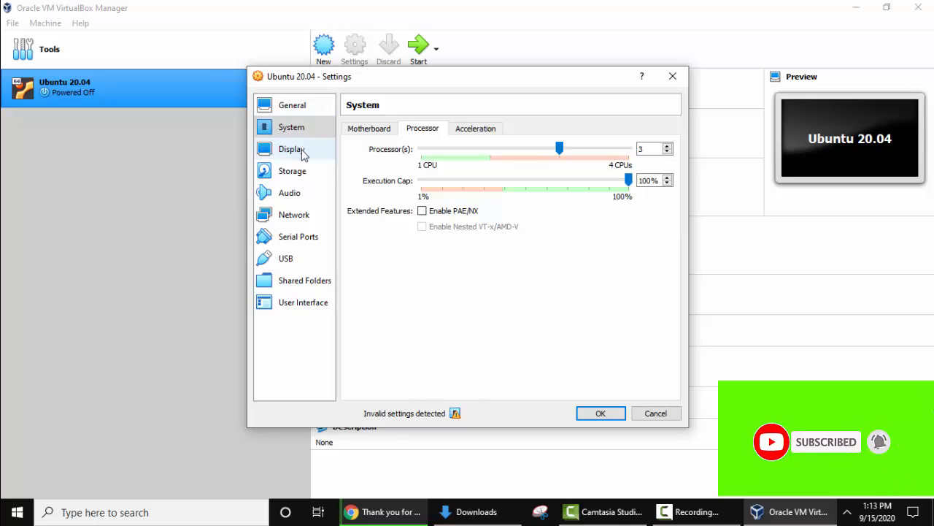
left_click(292, 149)
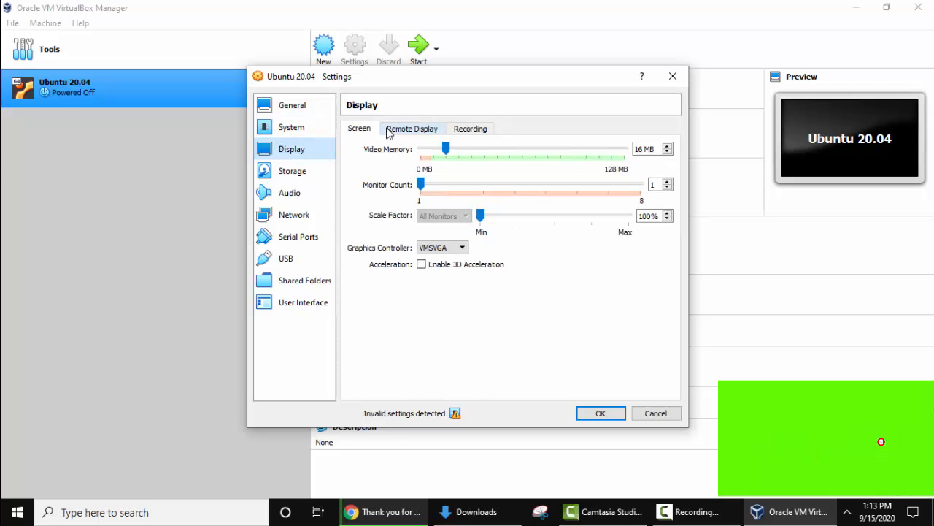
left_click(470, 128)
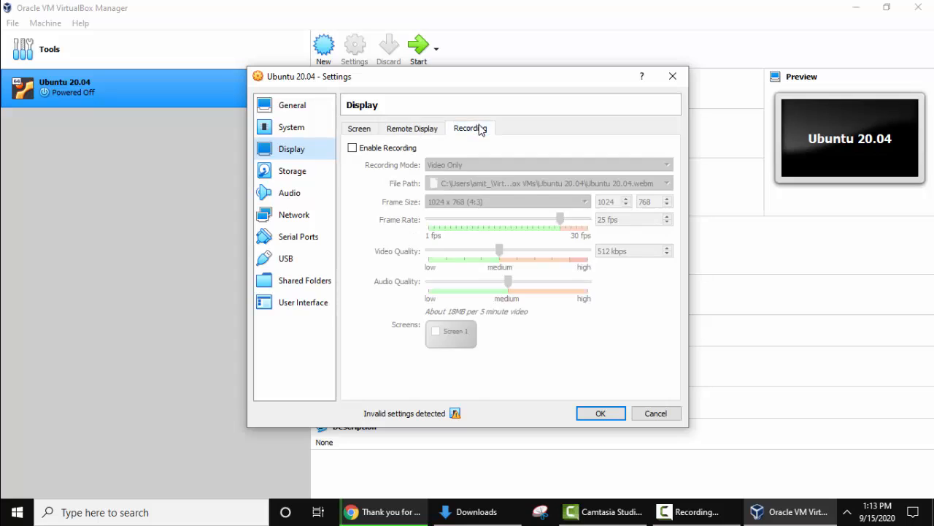
left_click(359, 128)
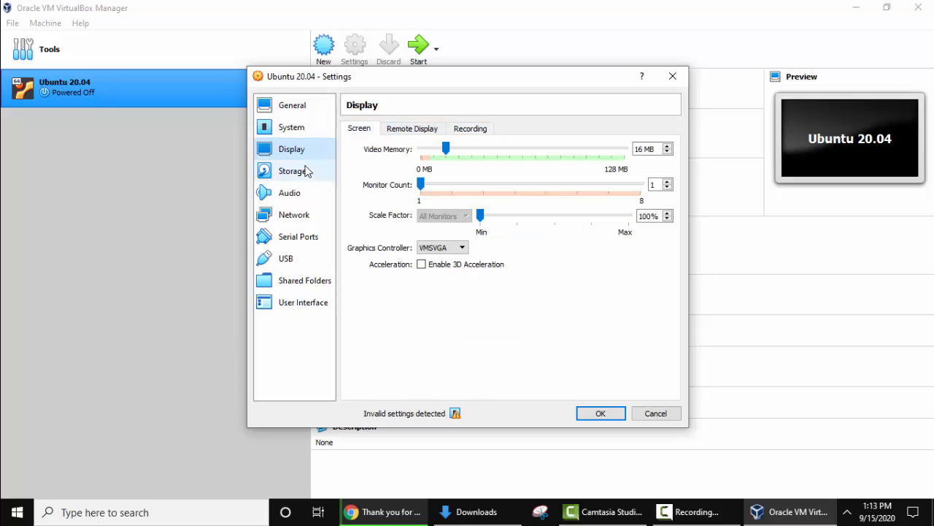
left_click(291, 171)
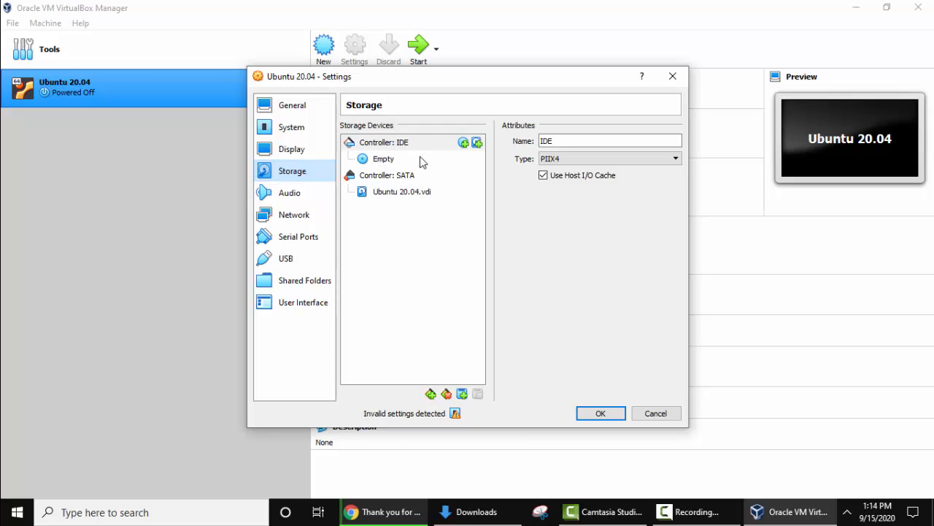
Step: Load ubuntu-20.04.1-desktop-amd64.iso from Downloads into the empty optical drive and save the settings
left_click(384, 158)
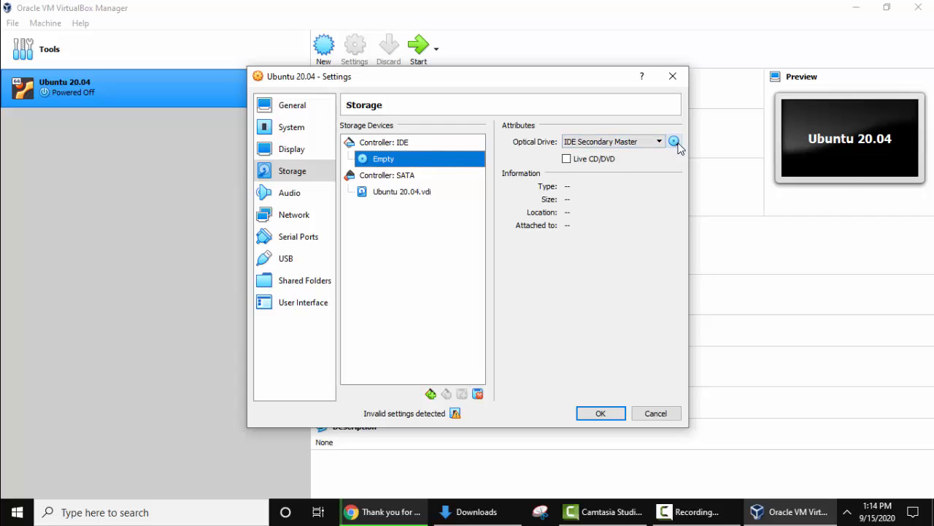
left_click(674, 141)
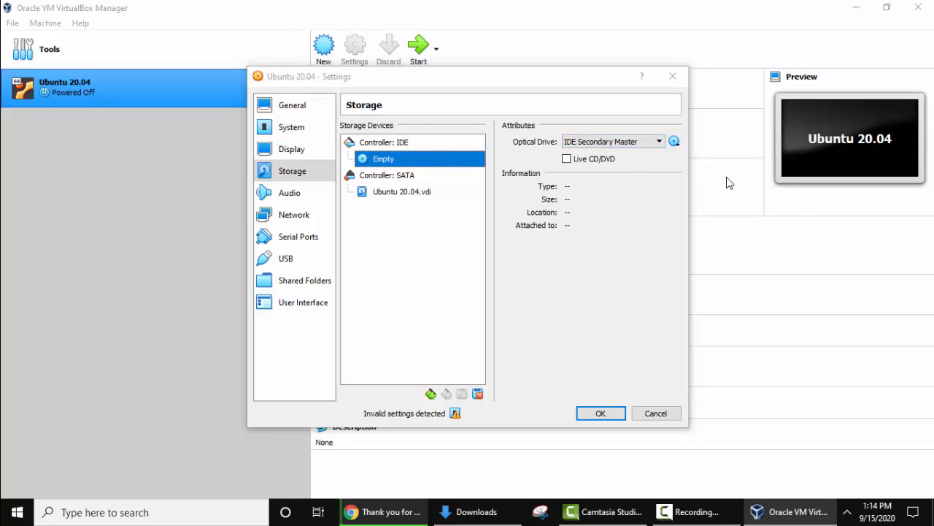
left_click(674, 141)
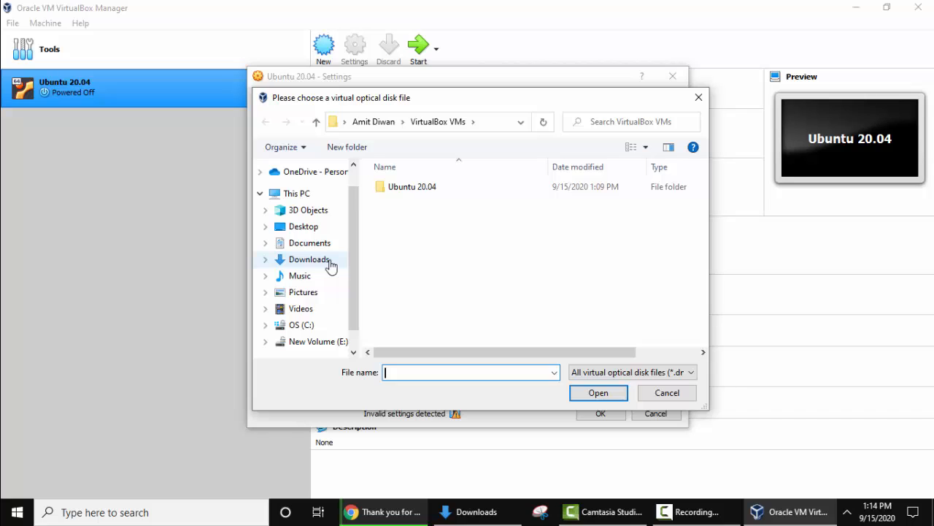
left_click(309, 259)
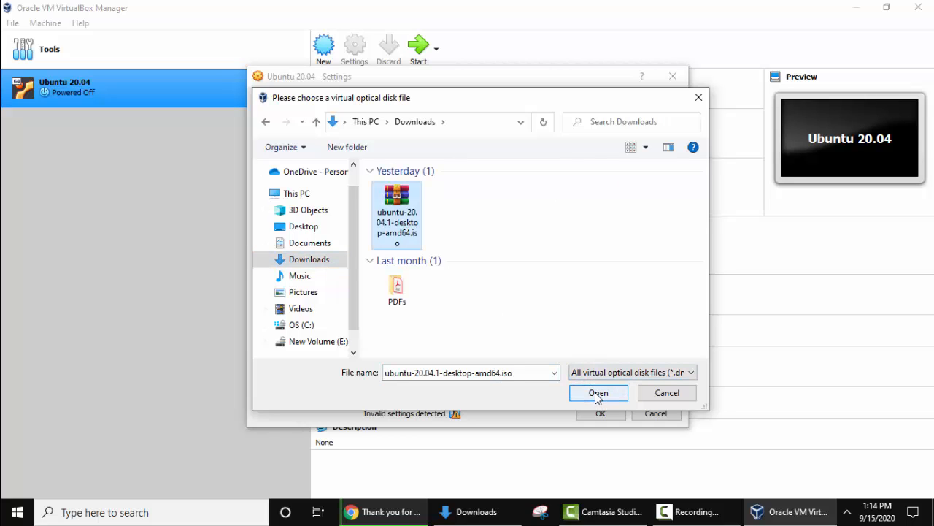
left_click(598, 393)
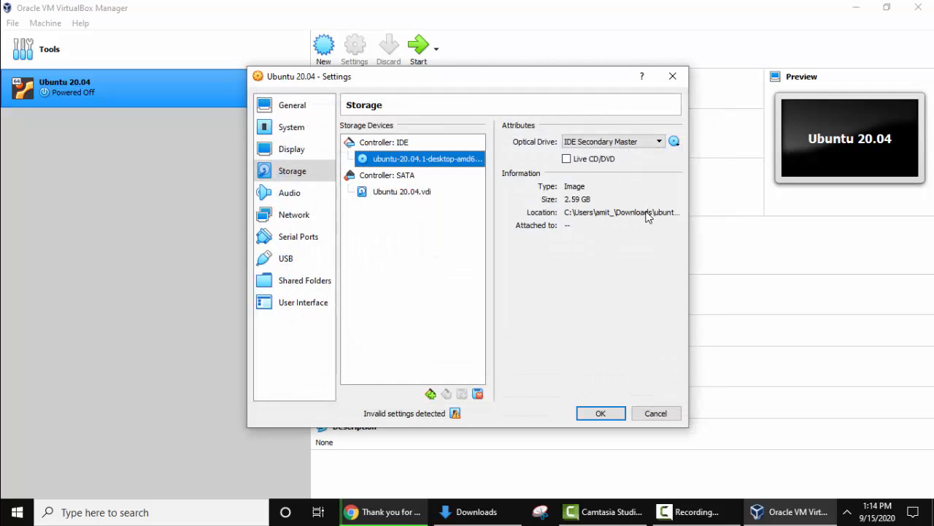
mouse_move(590, 345)
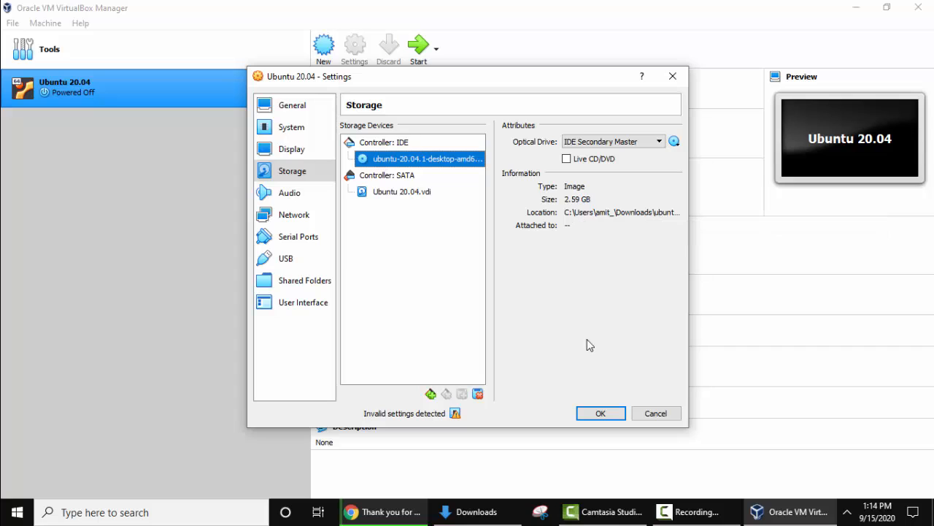
left_click(600, 413)
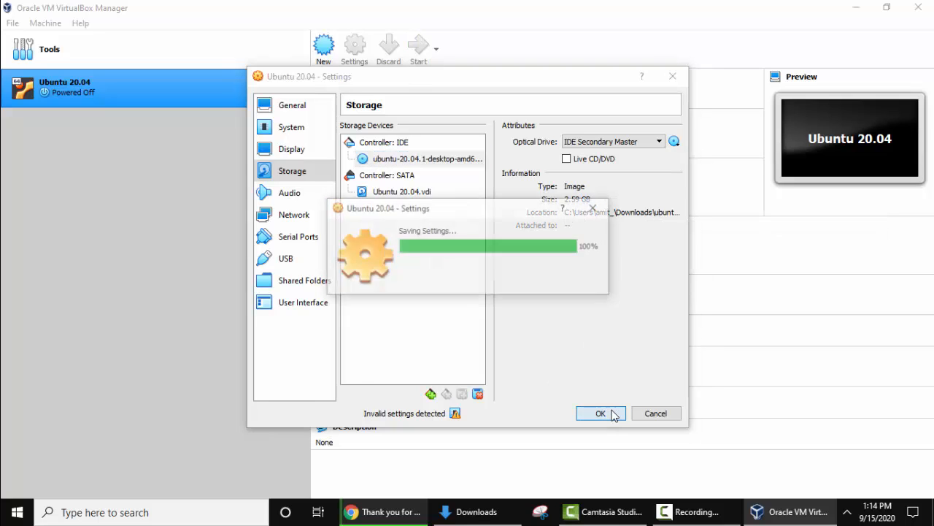
Step: Boot the Ubuntu 20.04 VM using ubuntu-20.04.1-desktop-amd64.iso as its start-up disk
left_click(600, 413)
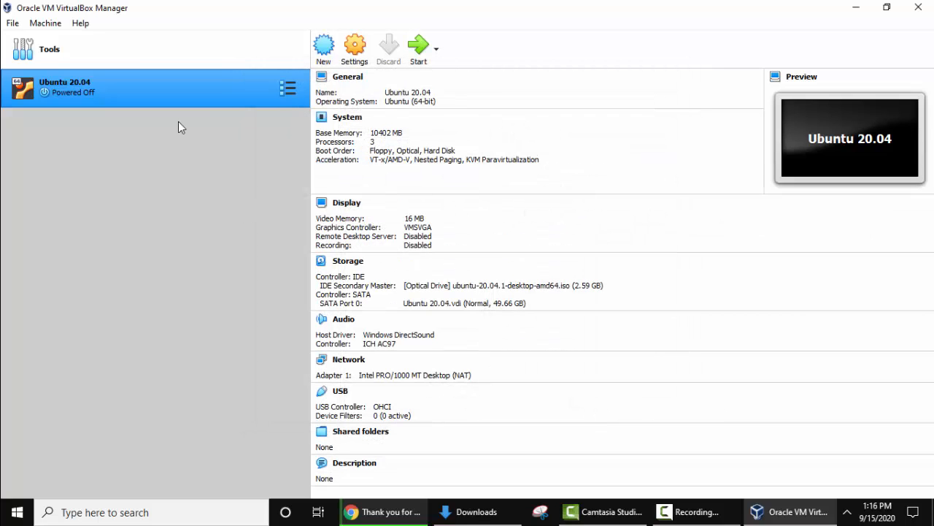
mouse_move(179, 95)
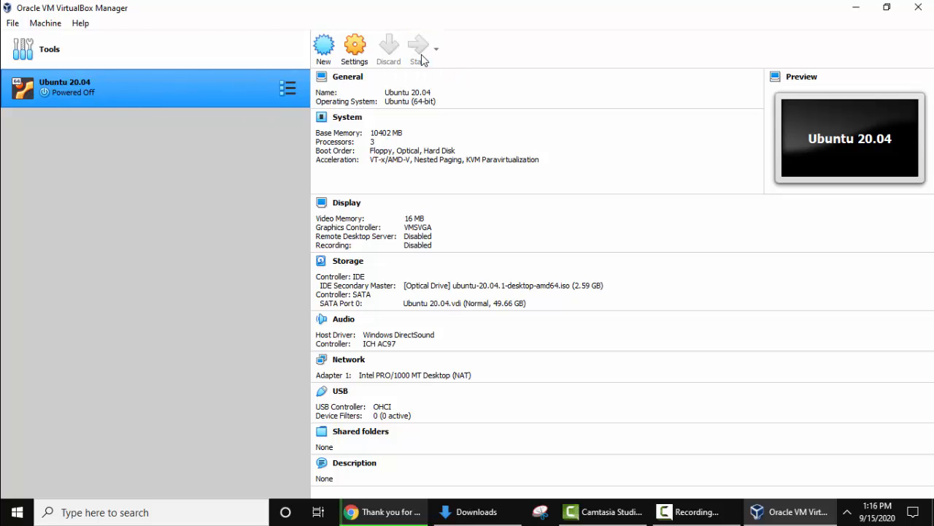
left_click(418, 44)
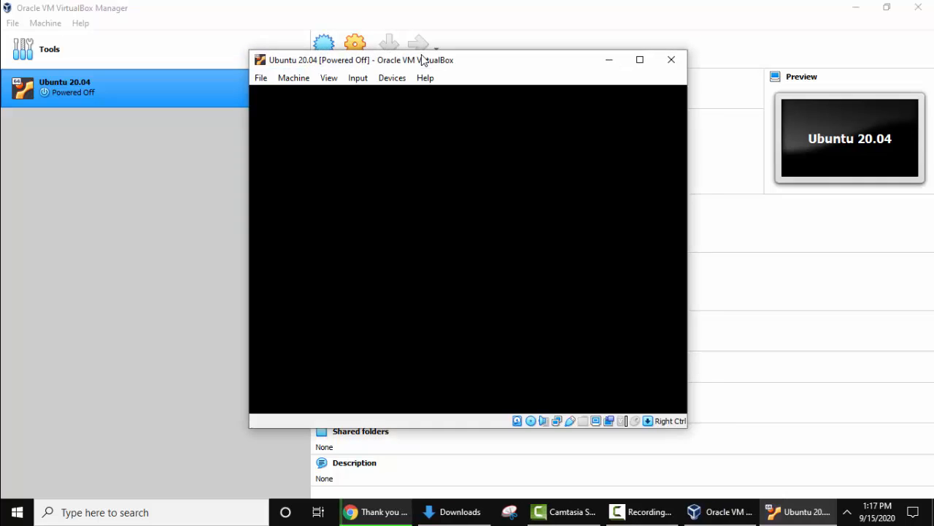
left_click(464, 312)
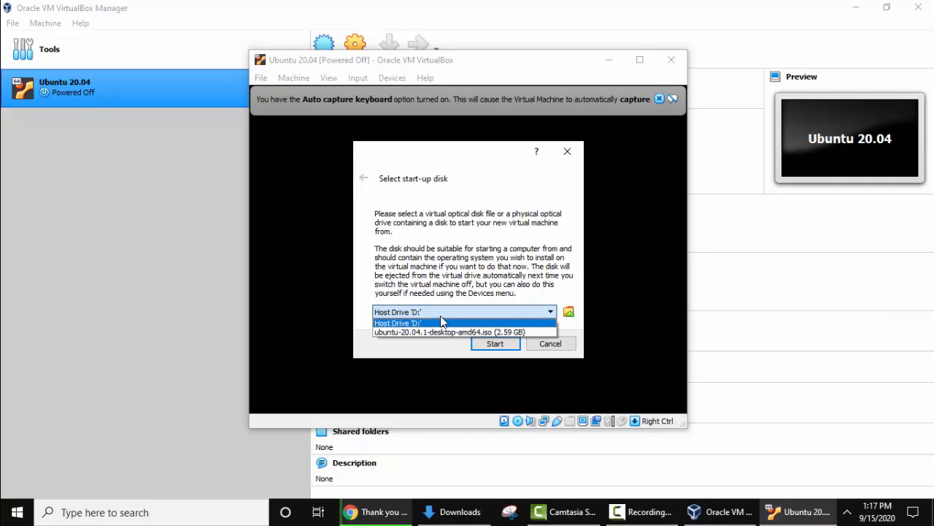
left_click(452, 331)
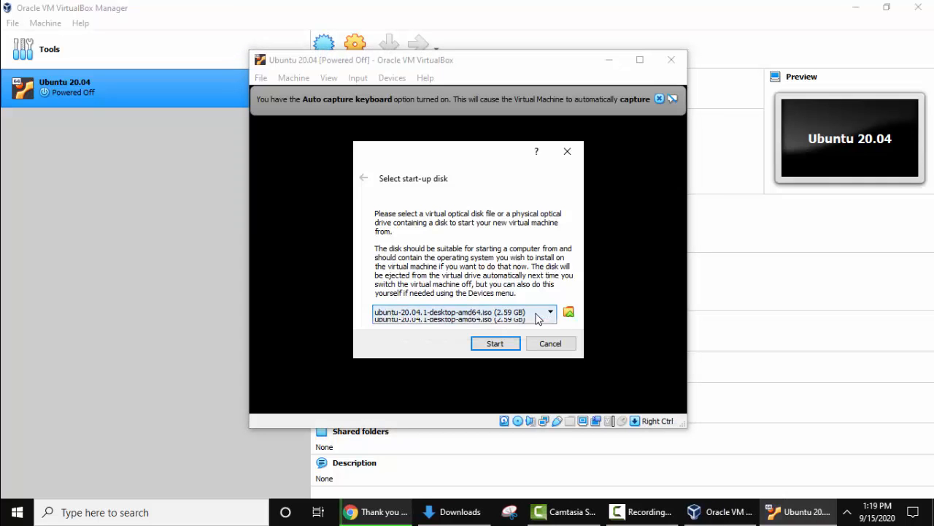
left_click(549, 312)
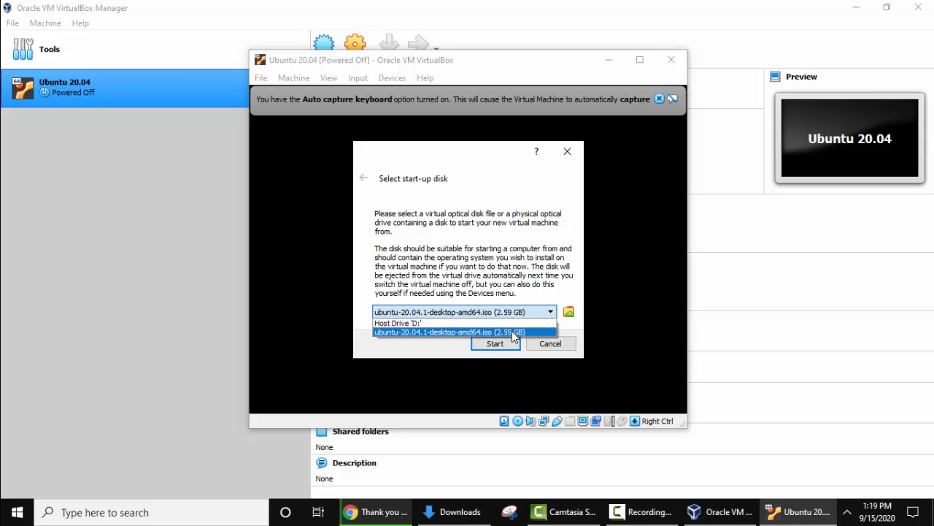
left_click(495, 344)
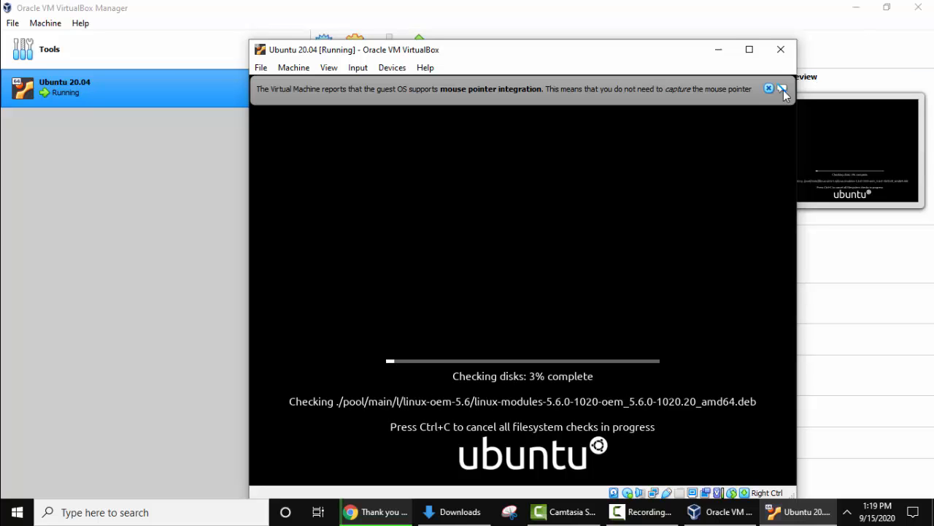
Step: Dismiss the mouse integration notice and move the VM window while the disk check completes
left_click(782, 88)
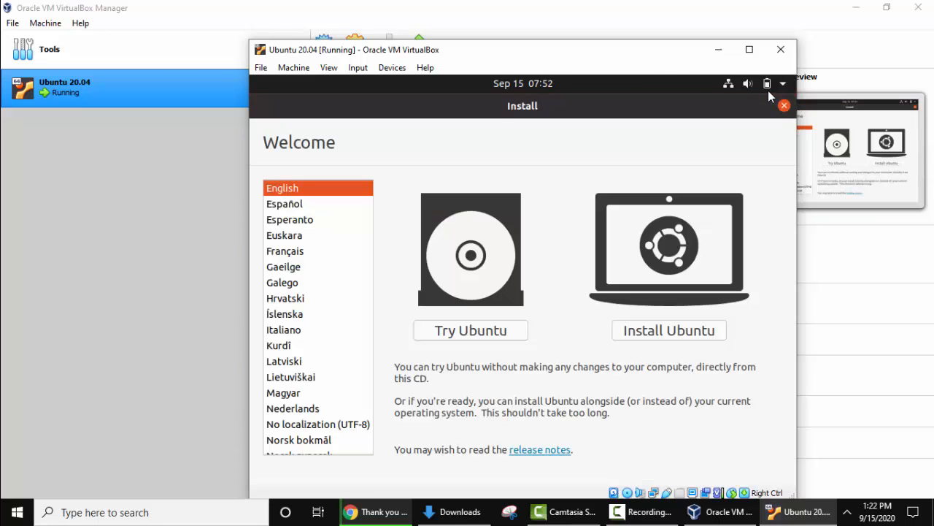
left_click_drag(354, 50, 316, 21)
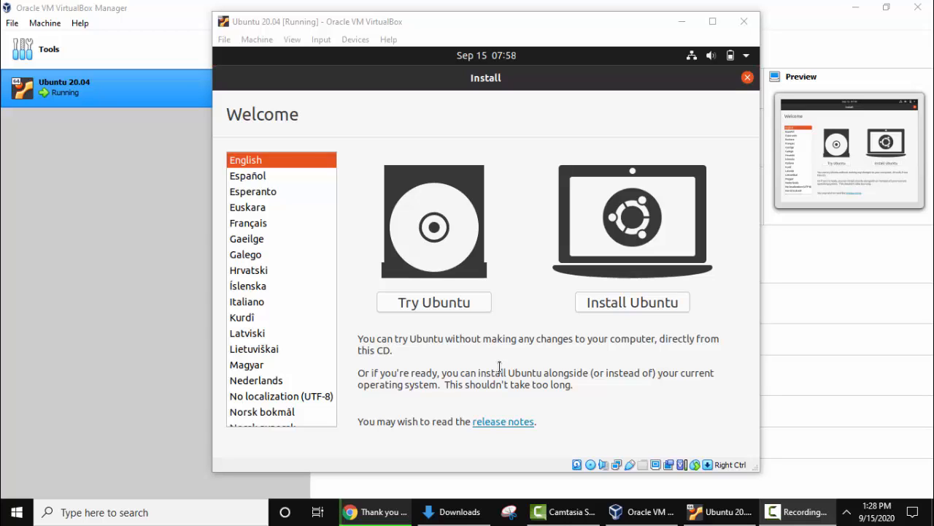
mouse_move(532, 290)
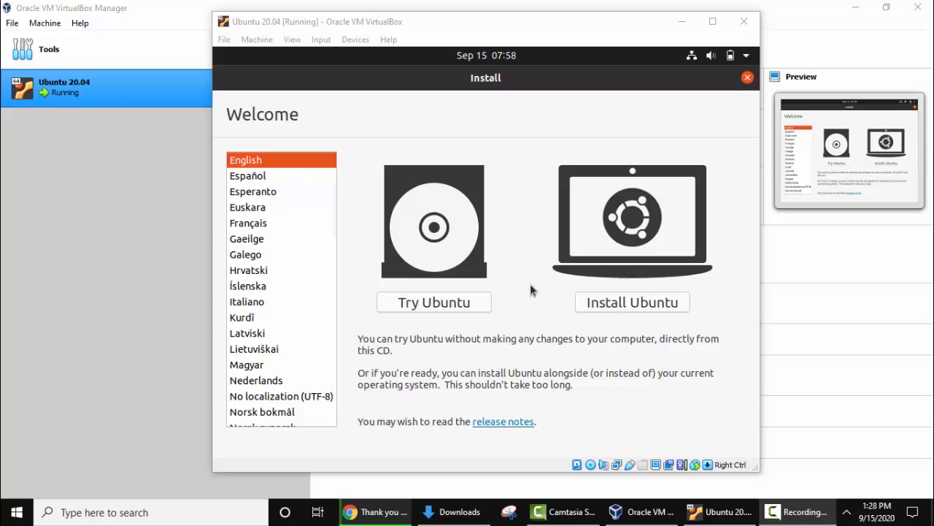
mouse_move(632, 302)
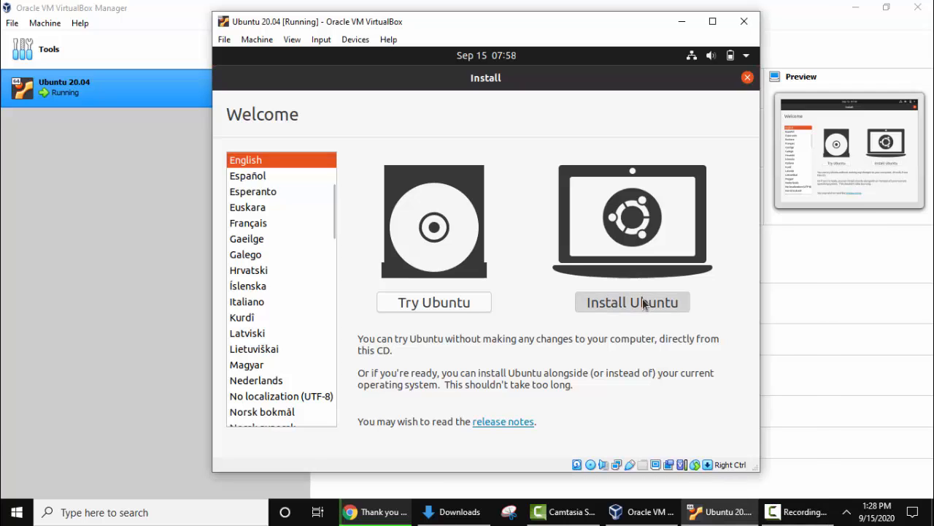
Step: Choose Install Ubuntu with English (US) keyboard, normal installation, updates and third-party software
left_click(633, 302)
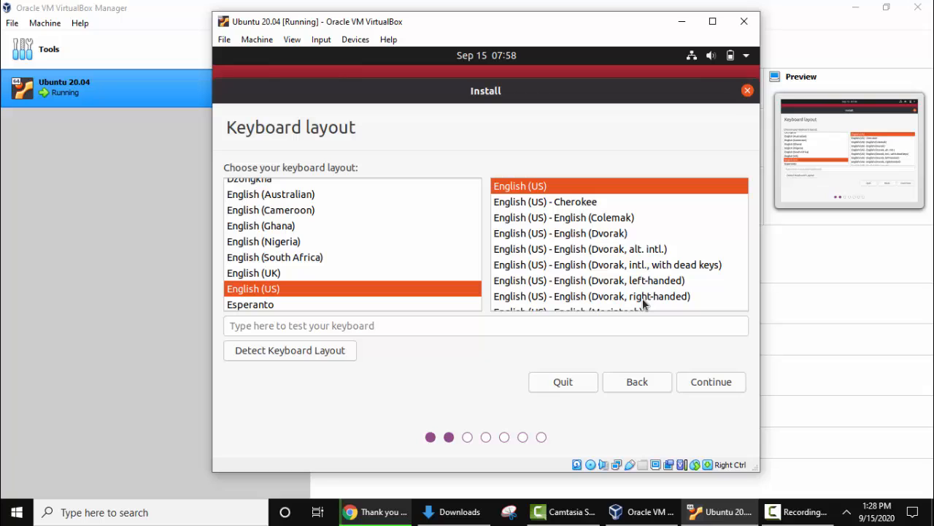
mouse_move(351, 296)
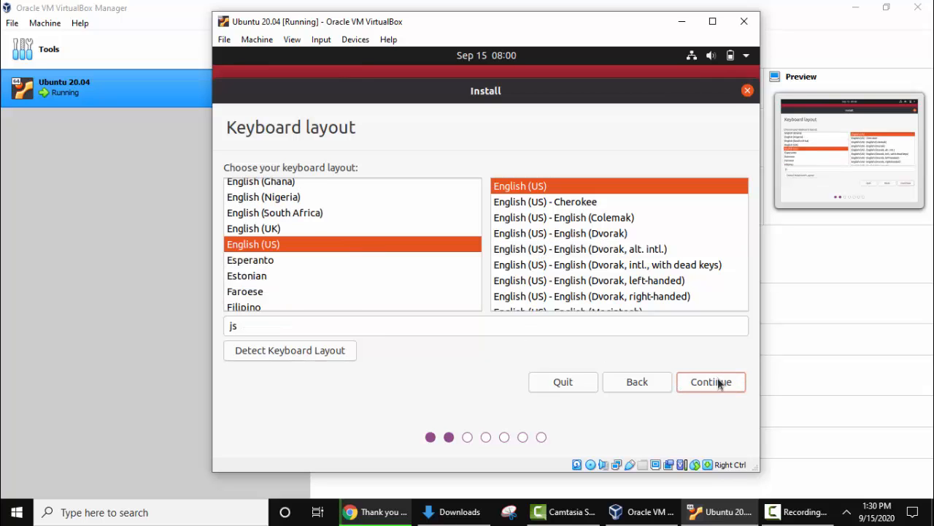
left_click(710, 381)
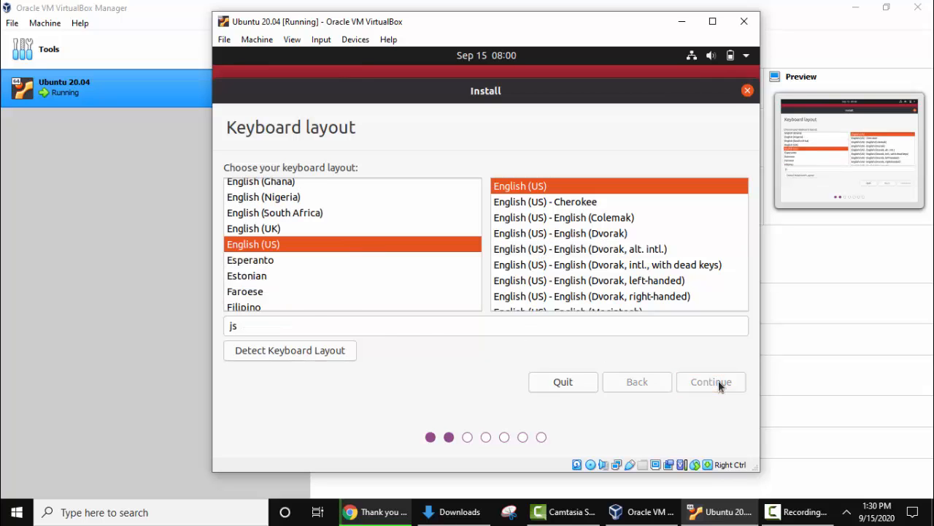
left_click(711, 381)
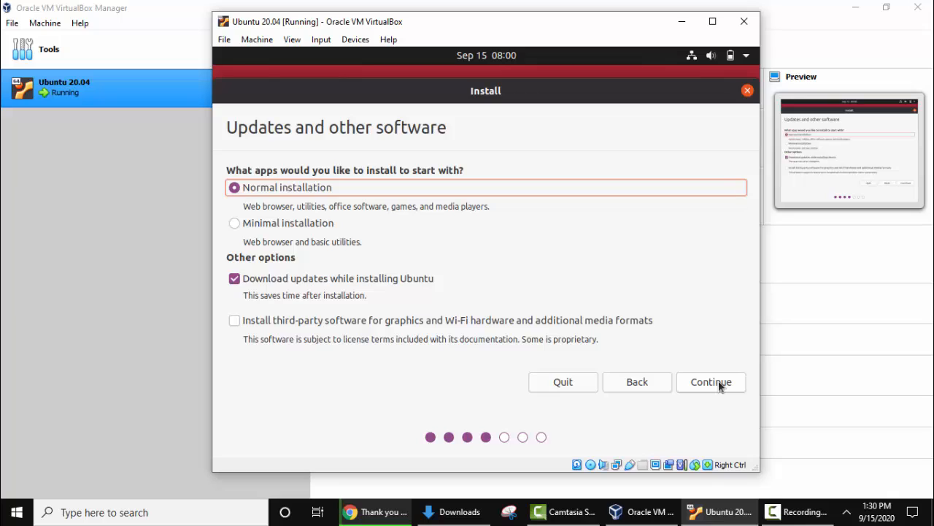
mouse_move(404, 177)
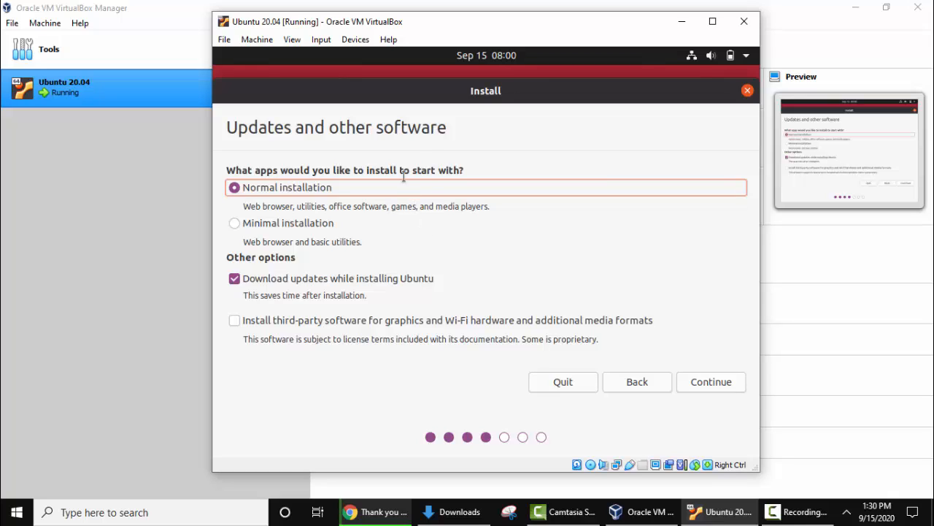
mouse_move(297, 217)
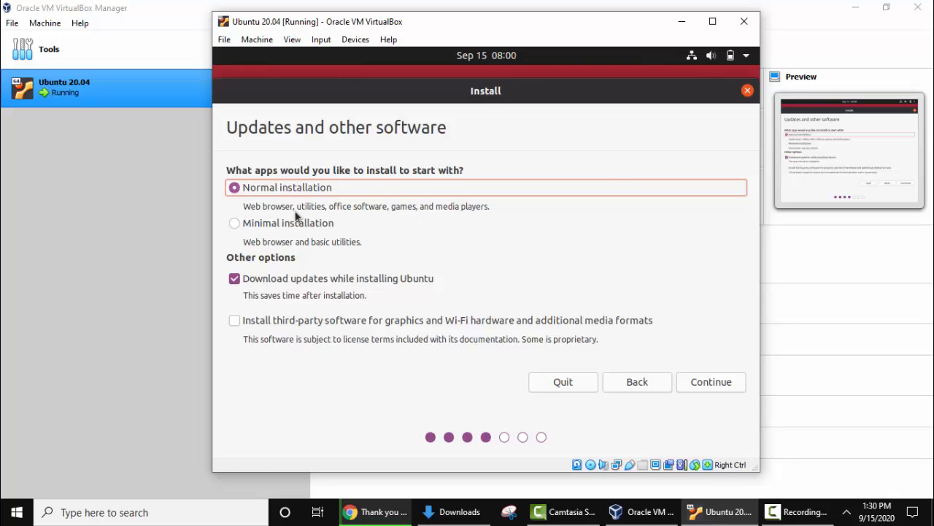
mouse_move(405, 216)
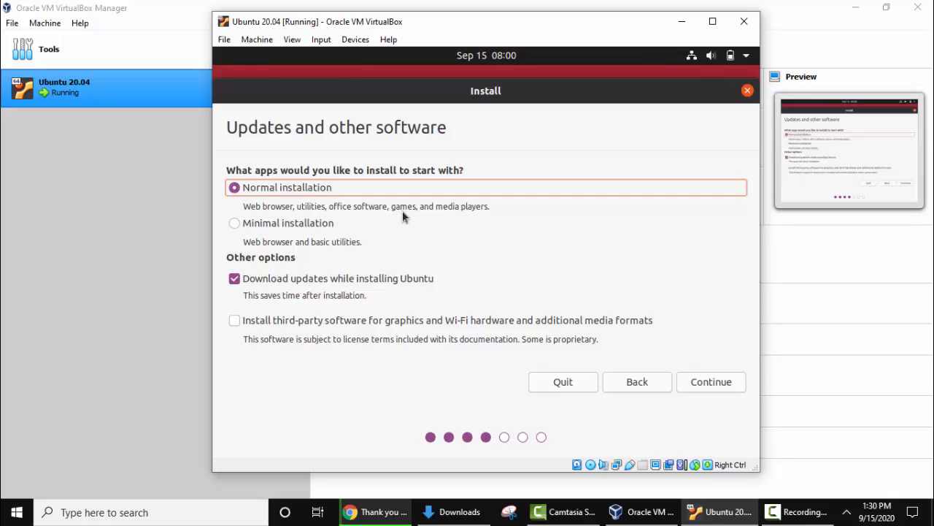
mouse_move(297, 292)
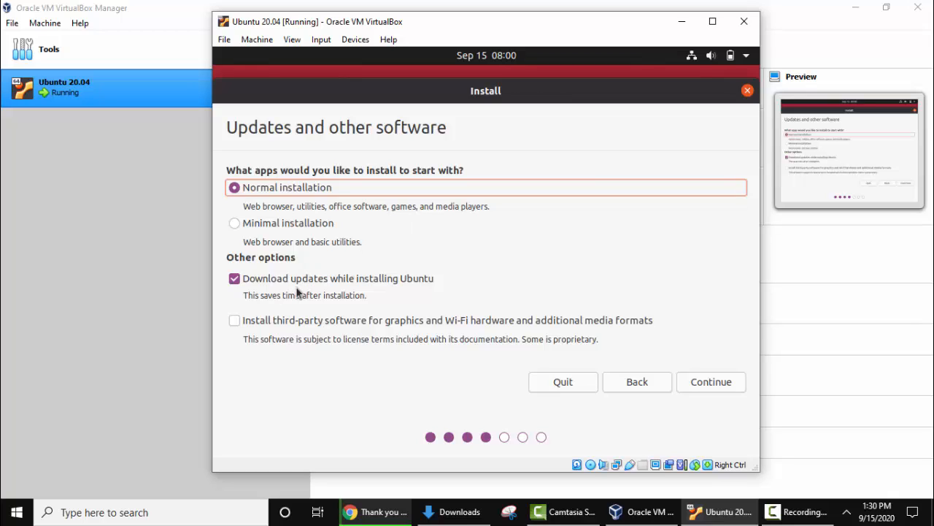
mouse_move(241, 329)
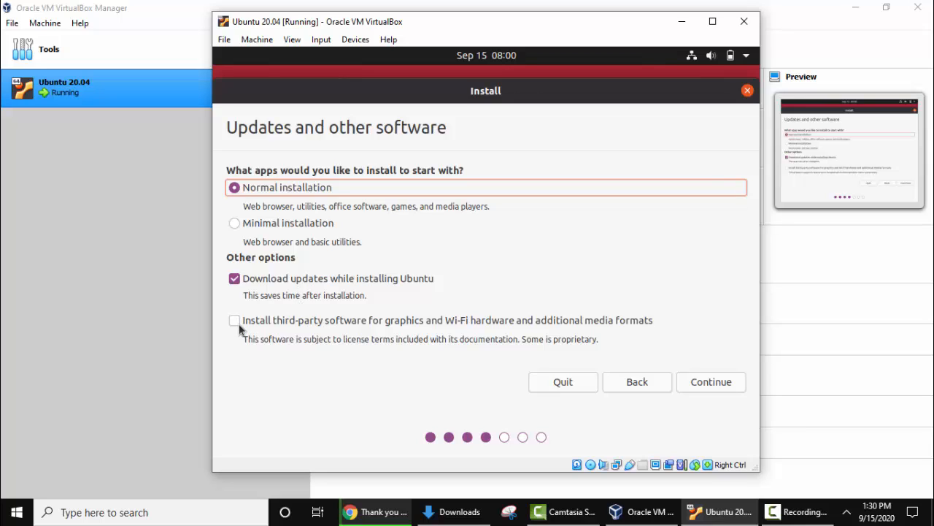
left_click(235, 320)
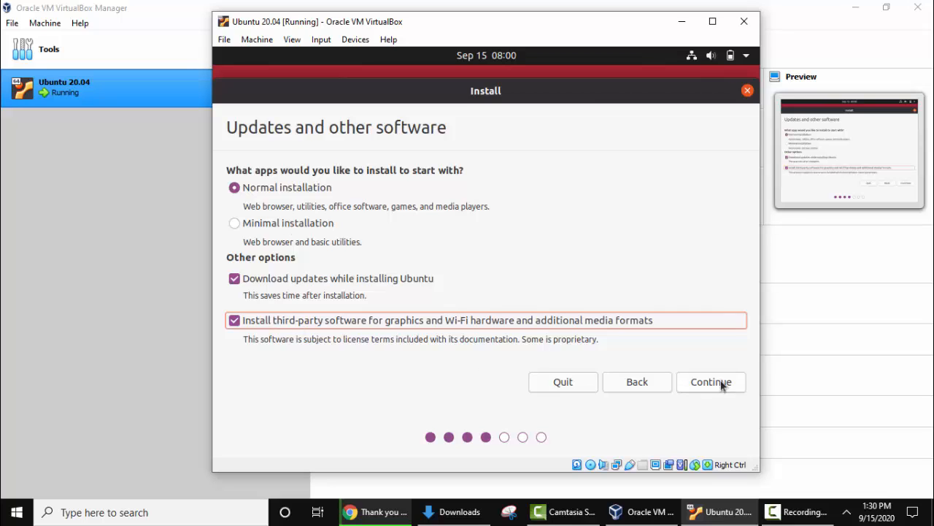
left_click(711, 382)
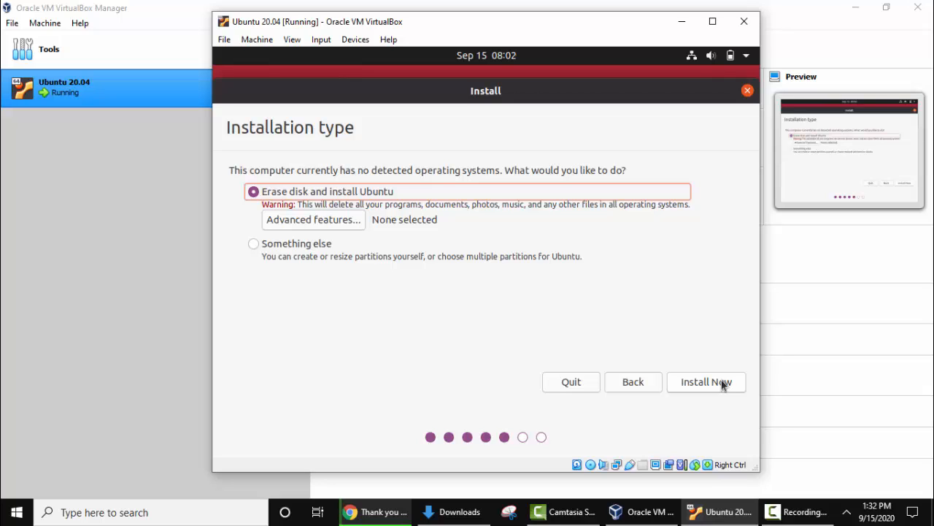
mouse_move(391, 197)
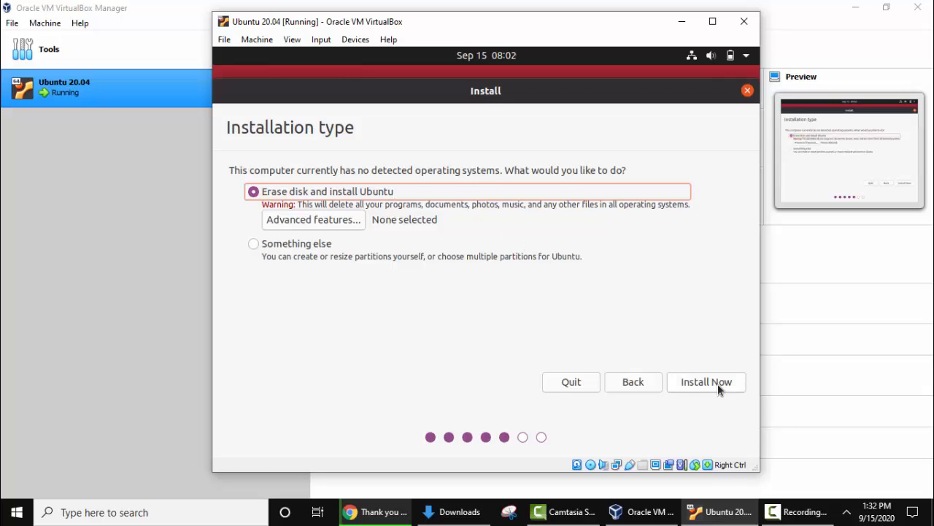
Step: Confirm 'Erase disk and install Ubuntu' and approve writing the partition changes
left_click(706, 381)
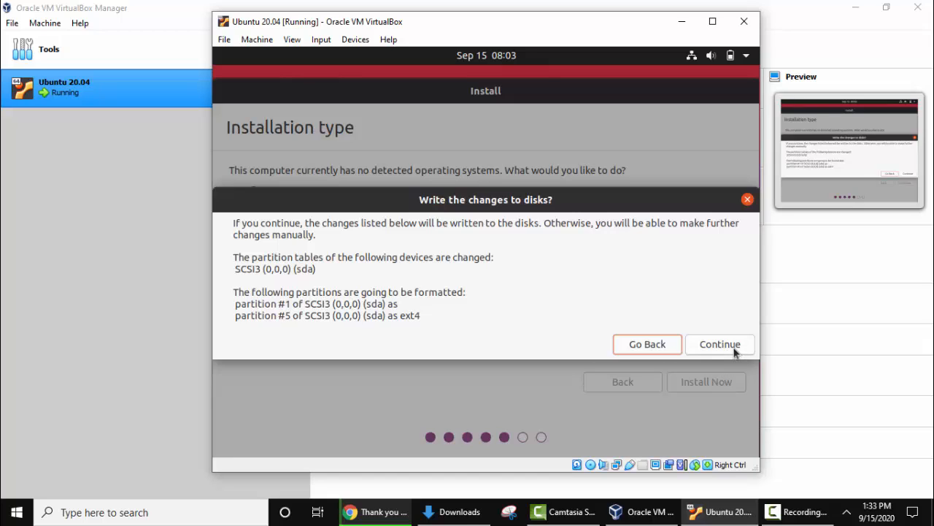
left_click(720, 344)
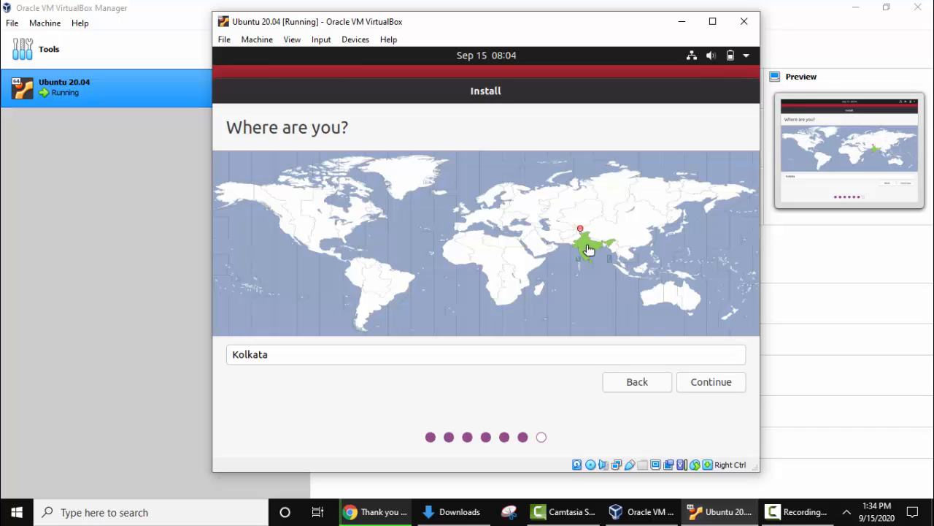
mouse_move(561, 271)
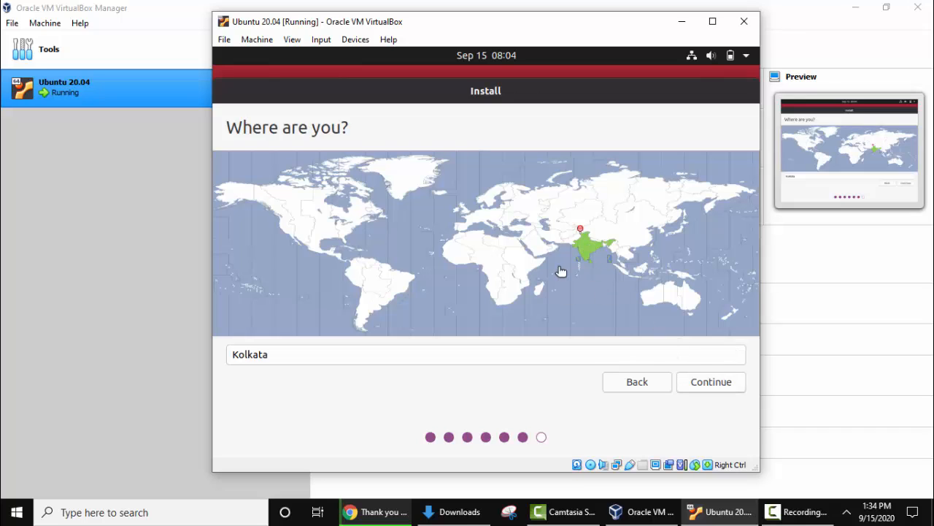
mouse_move(351, 242)
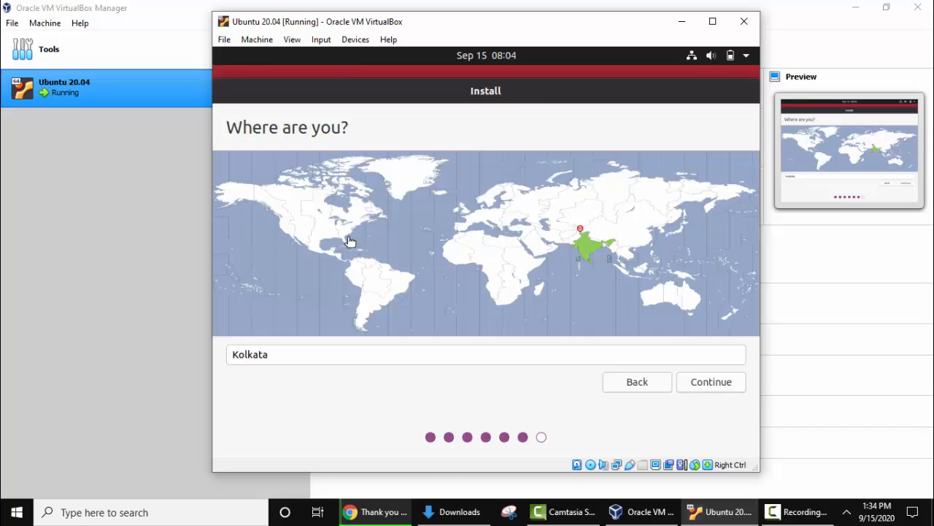
mouse_move(629, 255)
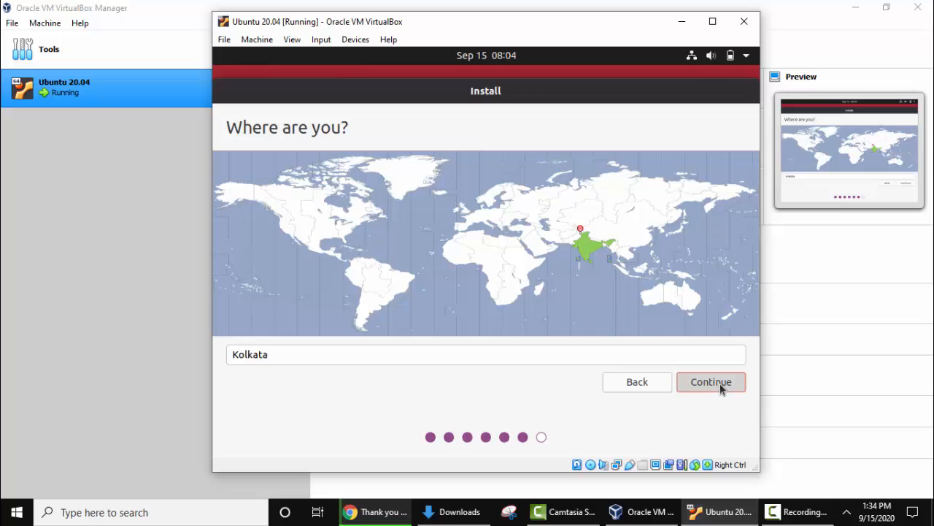
Step: Accept Kolkata on the 'Where are you?' map and continue
left_click(711, 381)
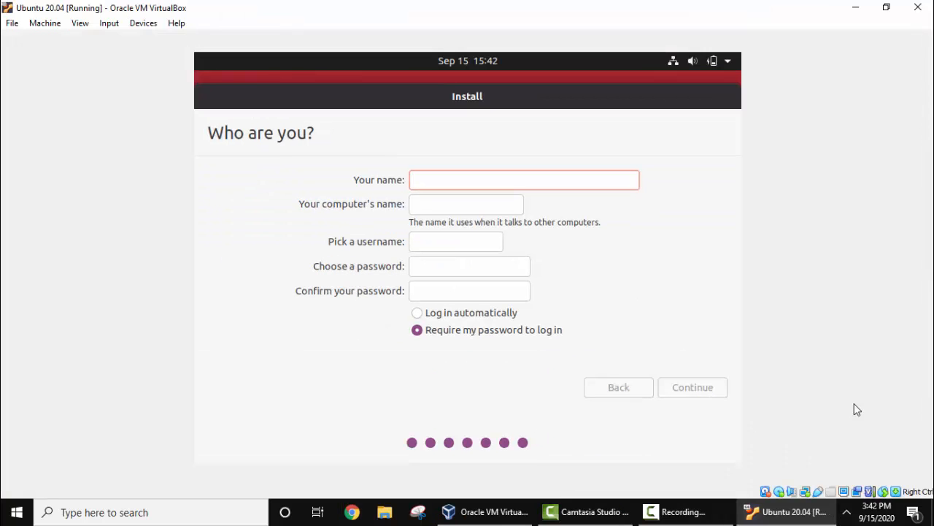
Step: Fill in the Who are you? form with username amit and password, then continue
left_click(524, 179)
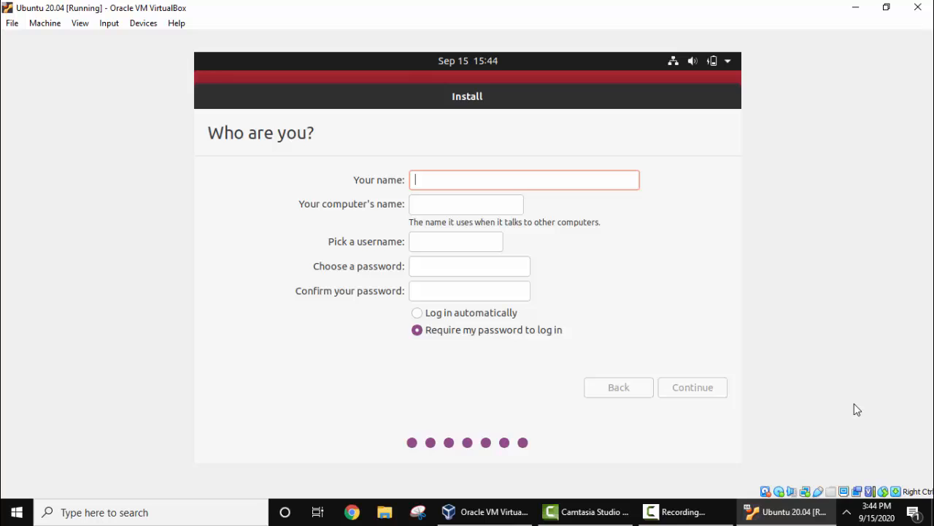
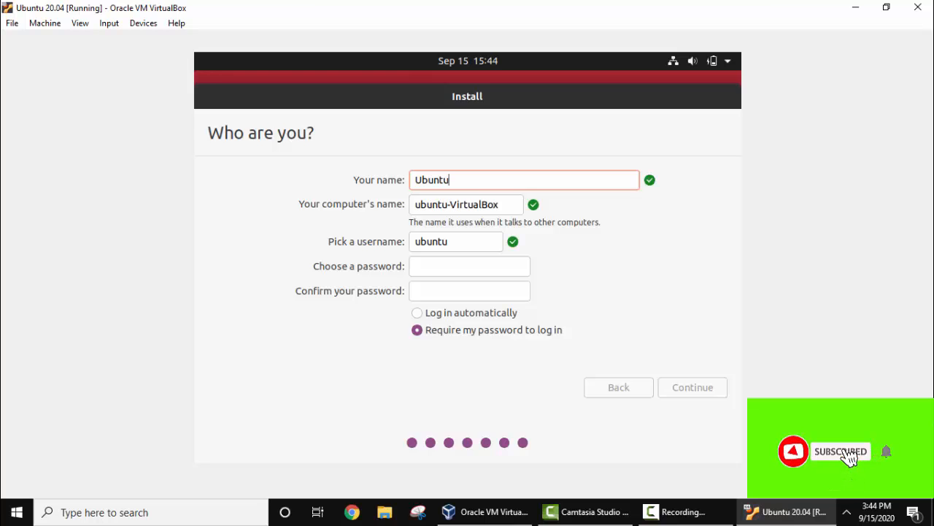
key("BackSpace")
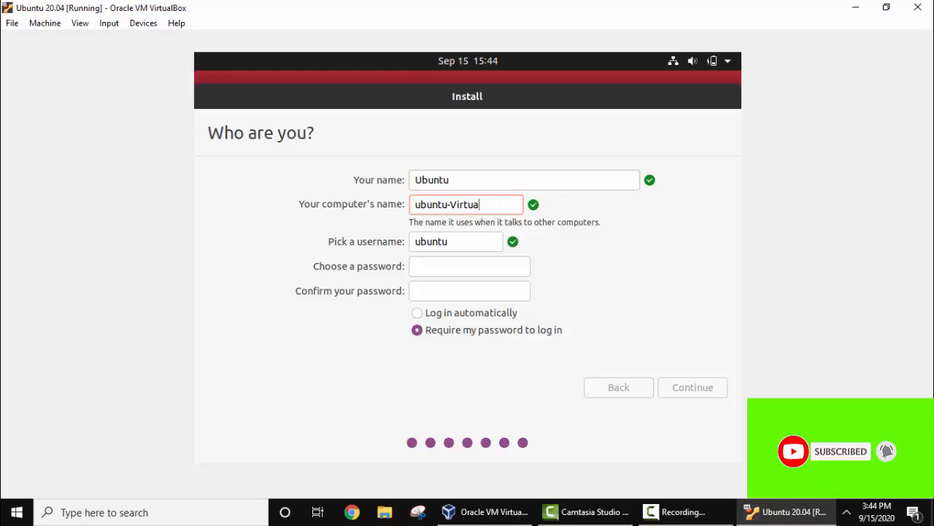
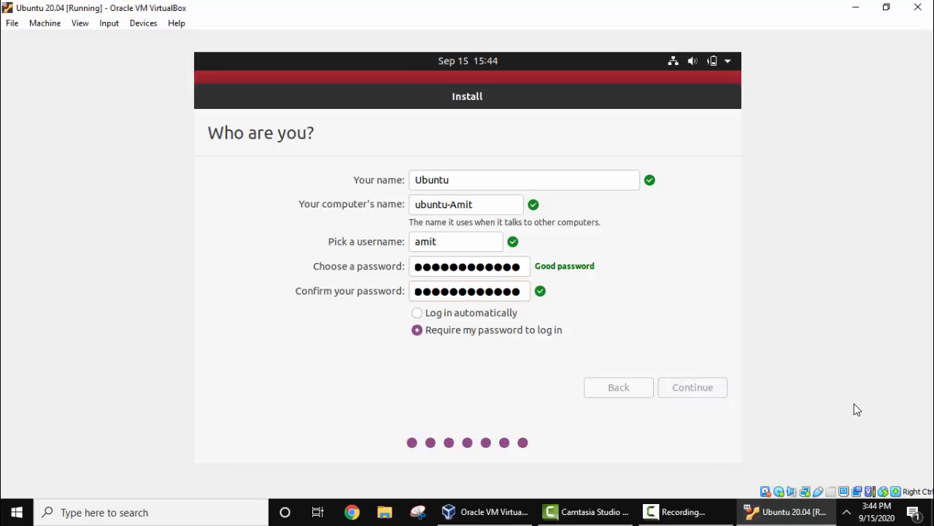
left_click(692, 387)
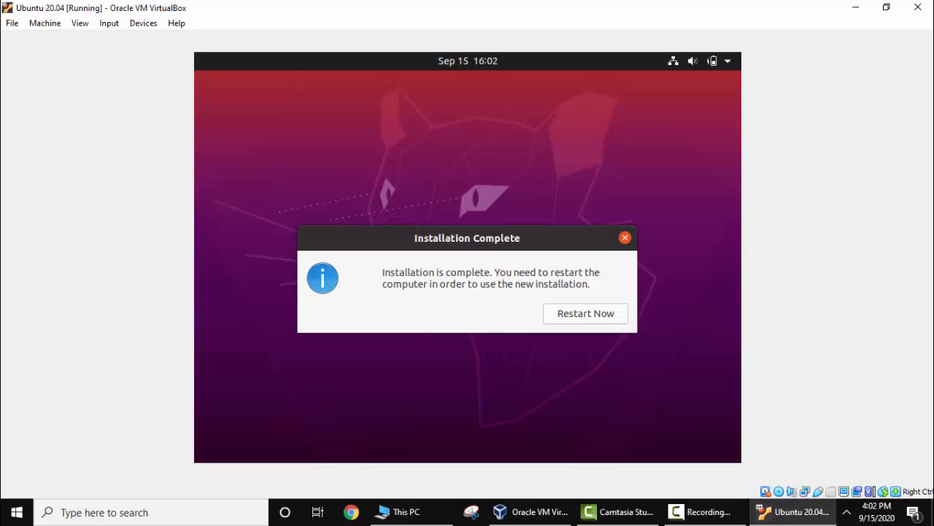
mouse_move(620, 327)
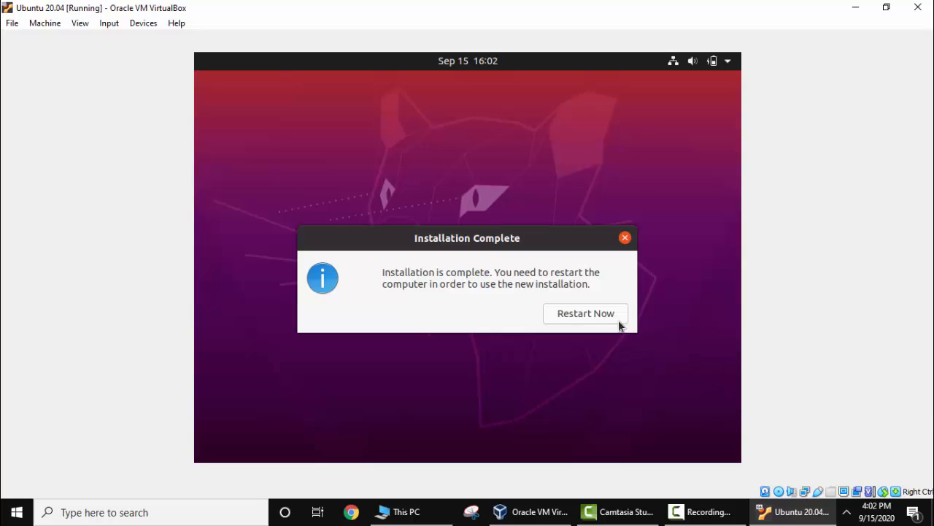
Step: Restart the VM into installed Ubuntu and sign in as the Ubuntu user with its password
left_click(585, 313)
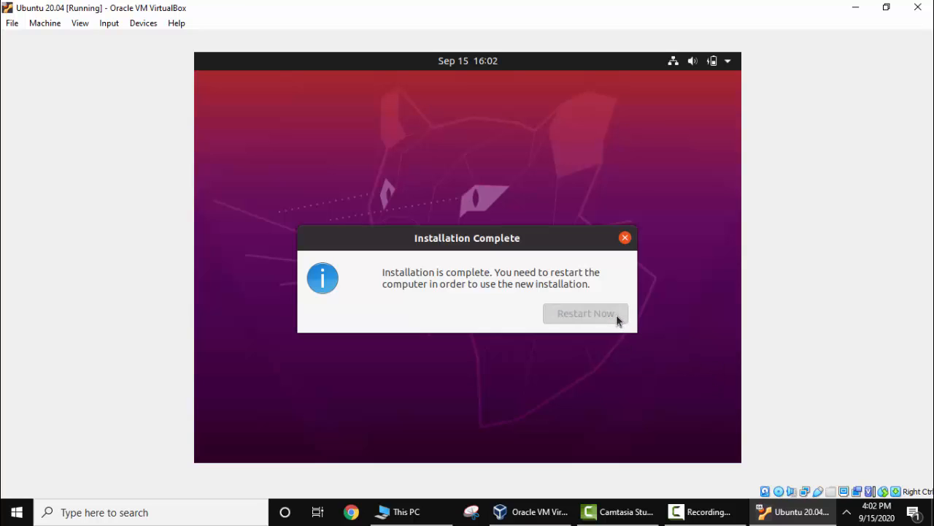
left_click(585, 313)
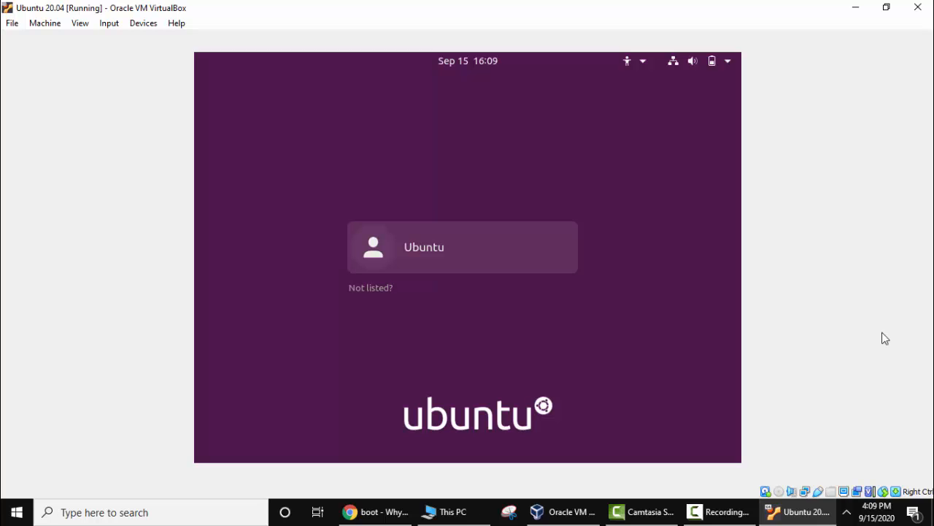
left_click(462, 246)
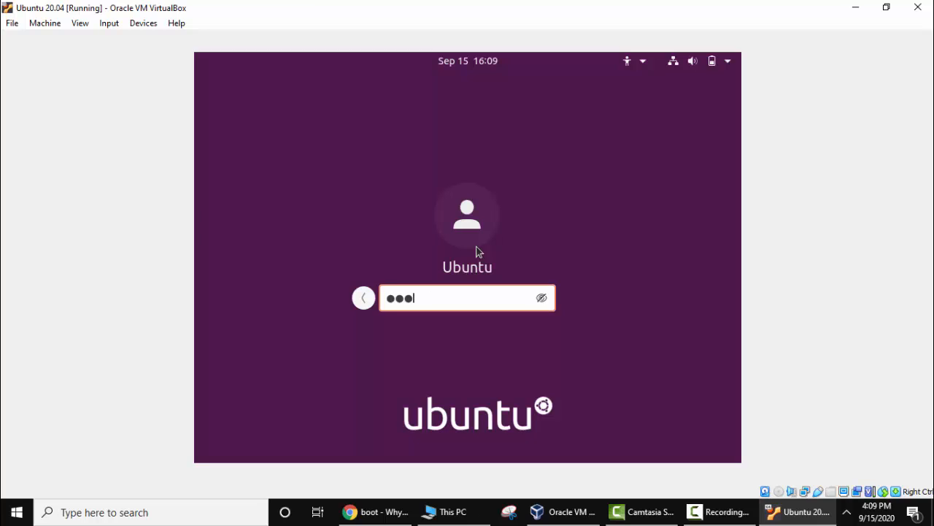
type("password")
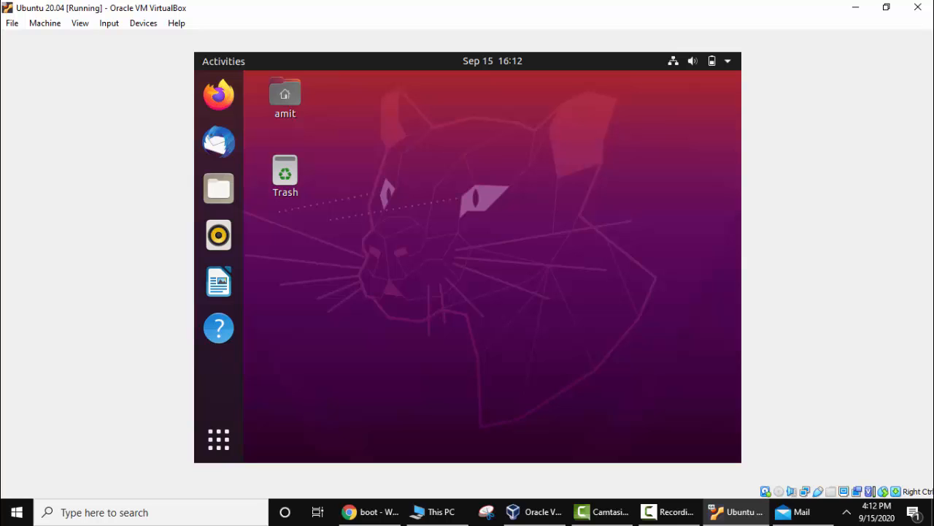
mouse_move(681, 241)
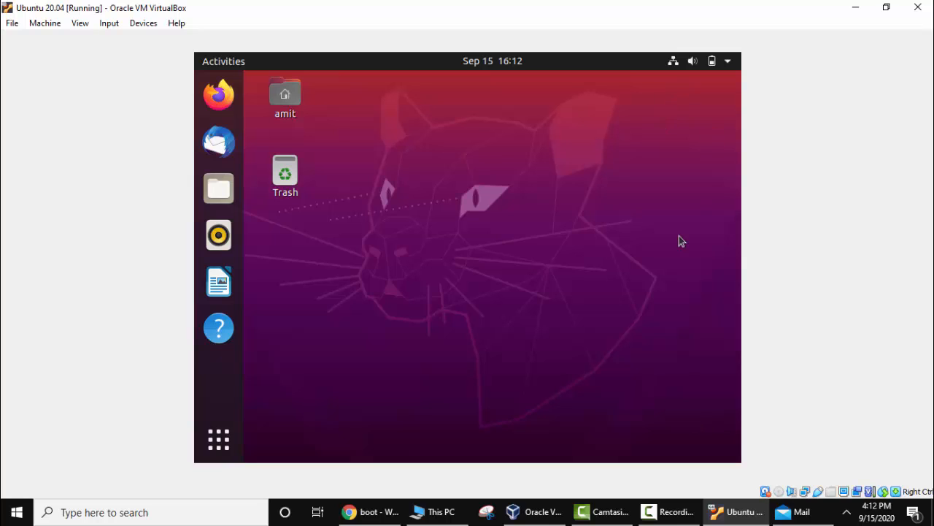
mouse_move(175, 162)
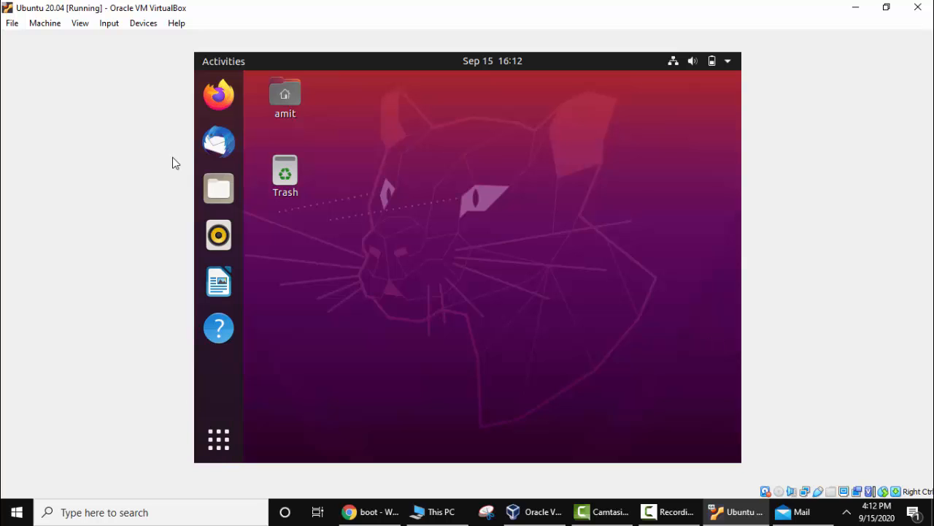
mouse_move(798, 213)
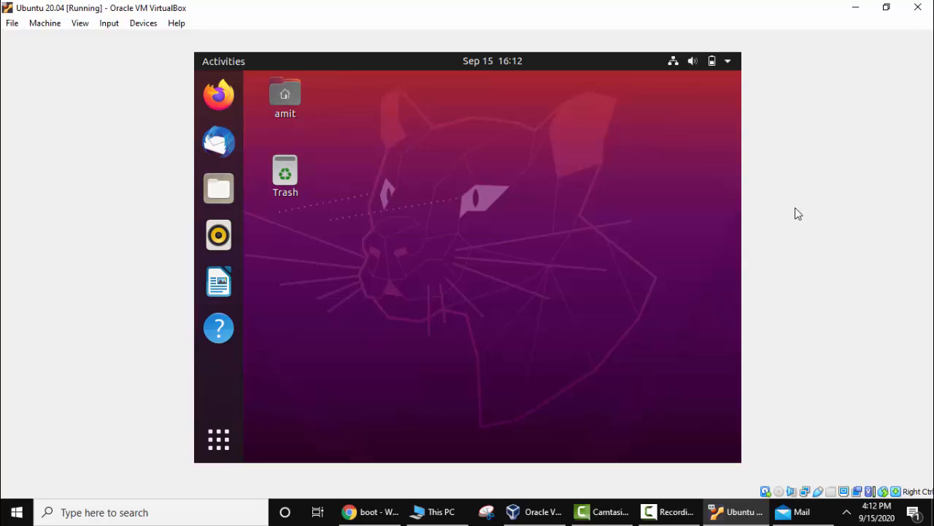
mouse_move(219, 438)
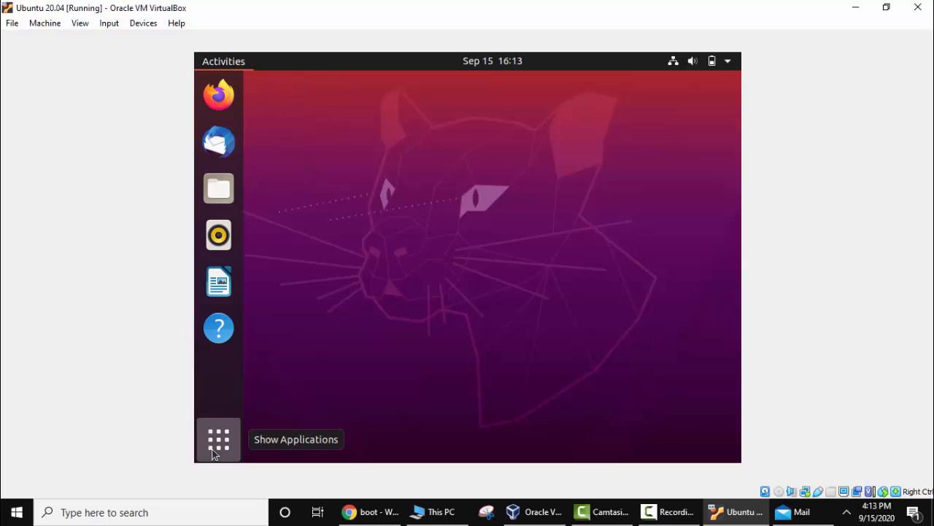
Step: In Terminal, install build-essential, dkms and linux-headers, confirming with y, then close it
left_click(219, 439)
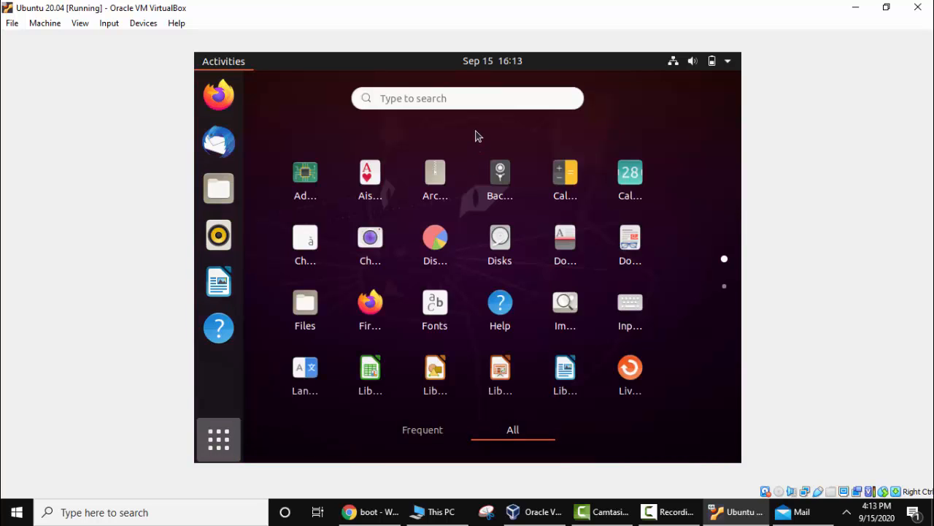
type("terminal")
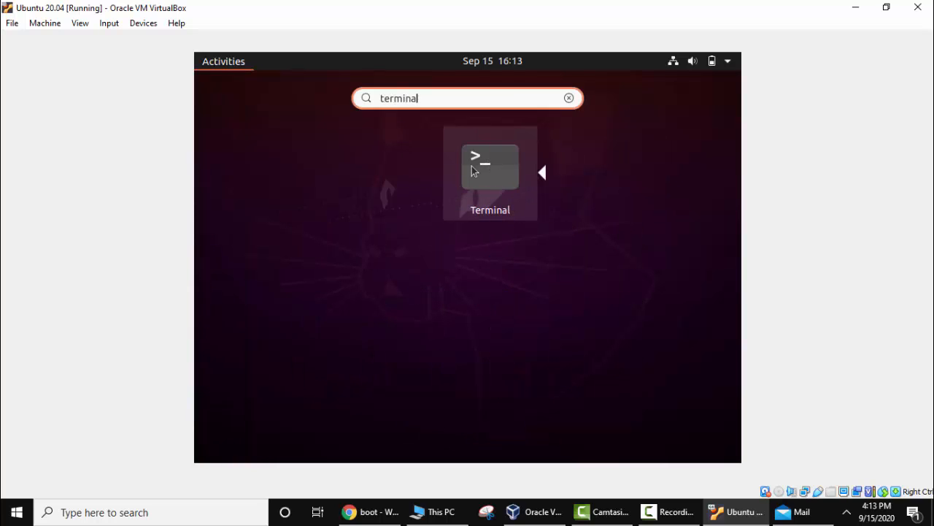
left_click(490, 165)
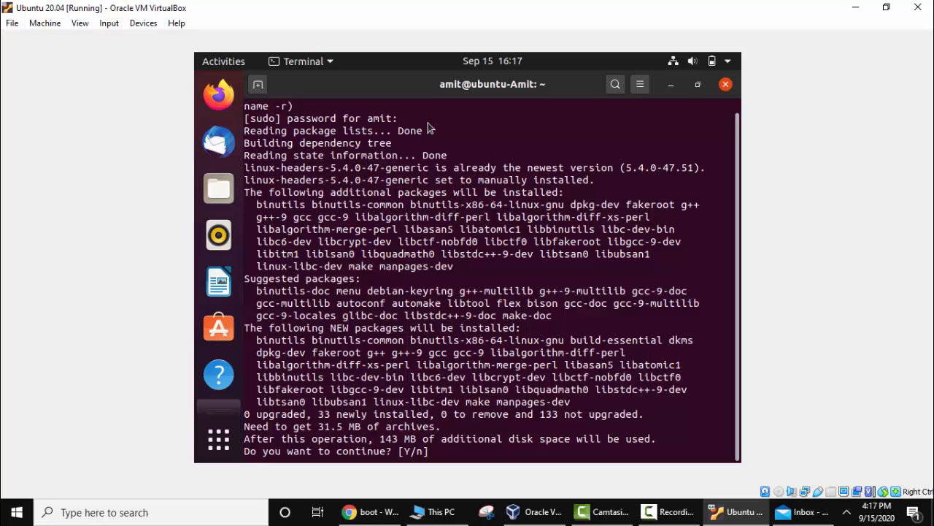
type("y")
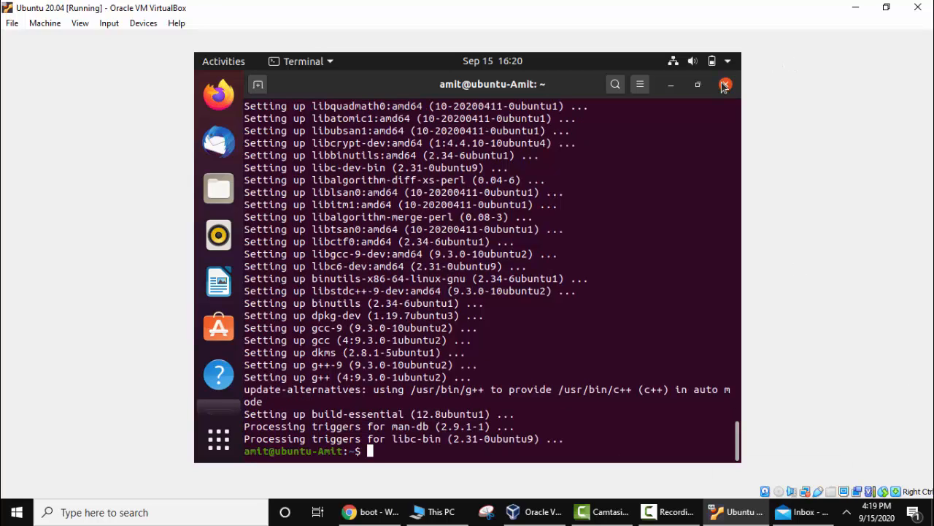
left_click(725, 84)
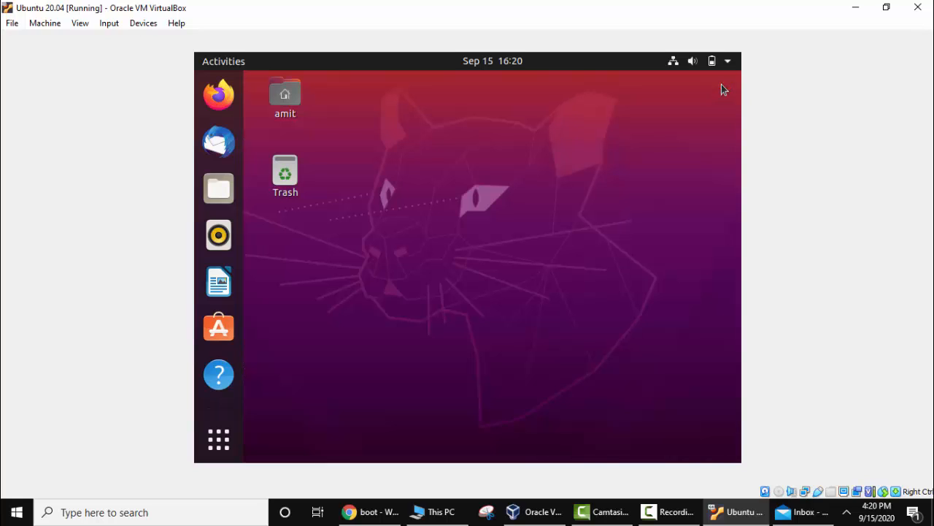
Step: Insert the VBox_GAs_6.1.4 Guest Additions CD from Devices and run its autostart installer
left_click(143, 22)
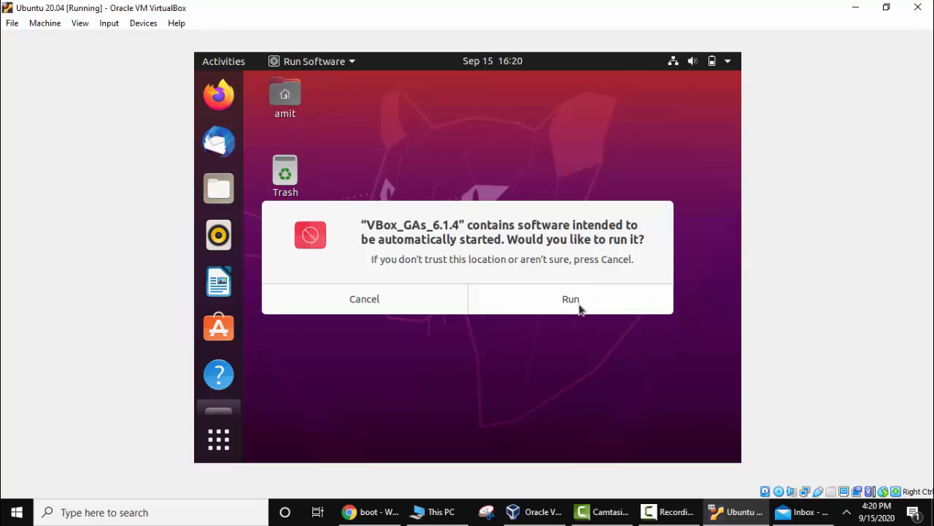
left_click(571, 299)
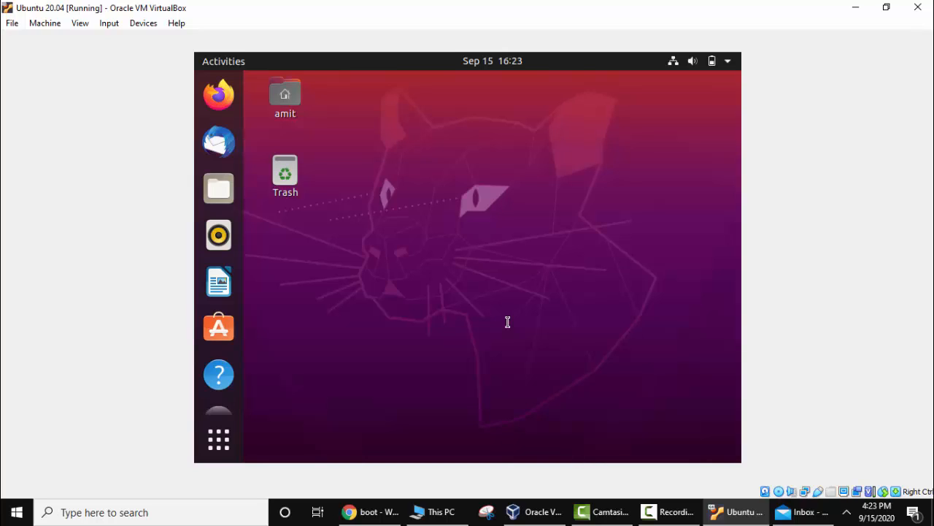
mouse_move(739, 396)
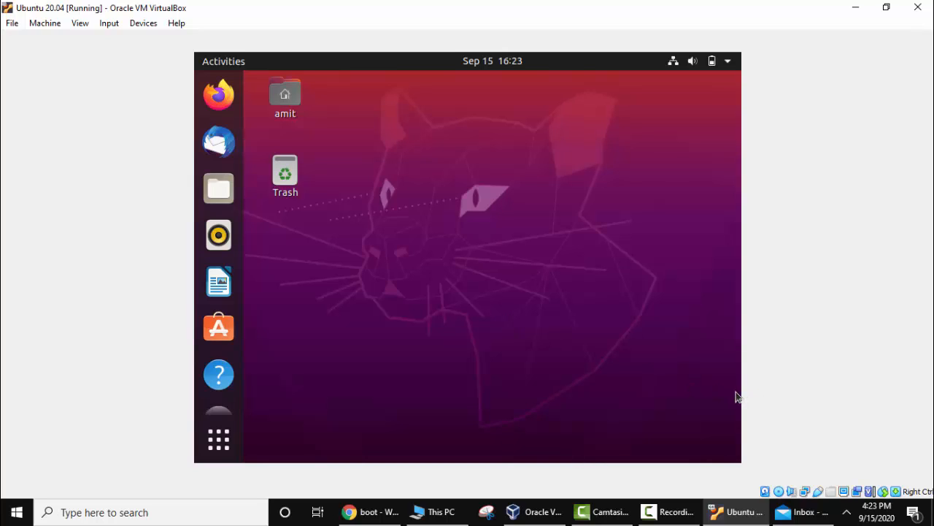
Step: Choose Log Out under Power Off / Log Out in the top-right system menu
left_click(728, 60)
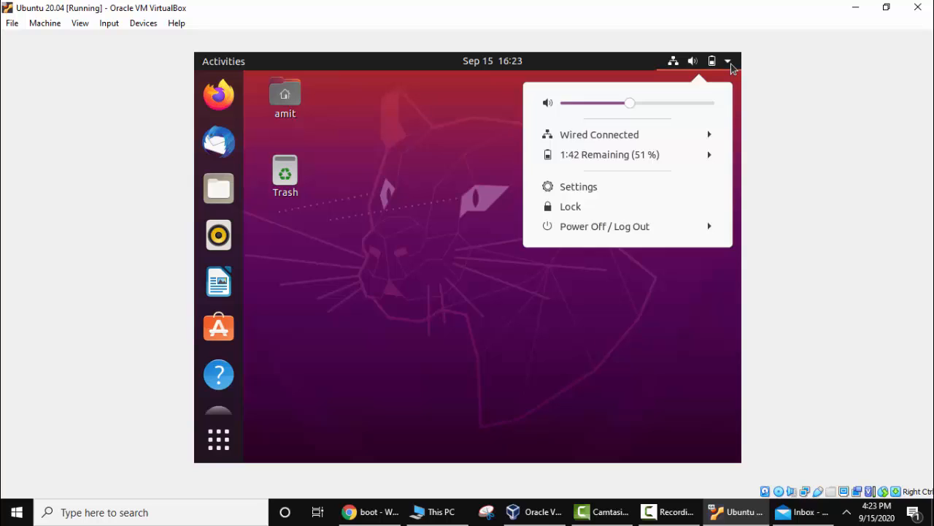
left_click(604, 226)
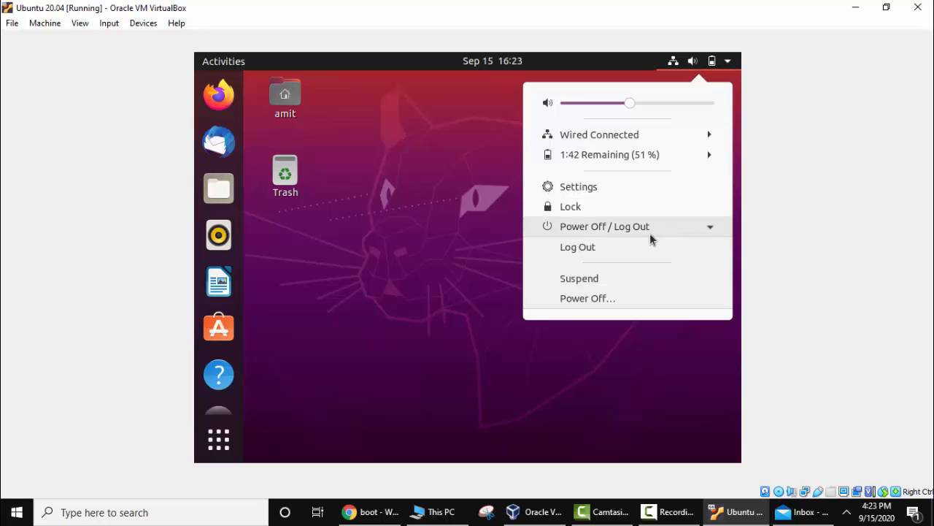
left_click(588, 298)
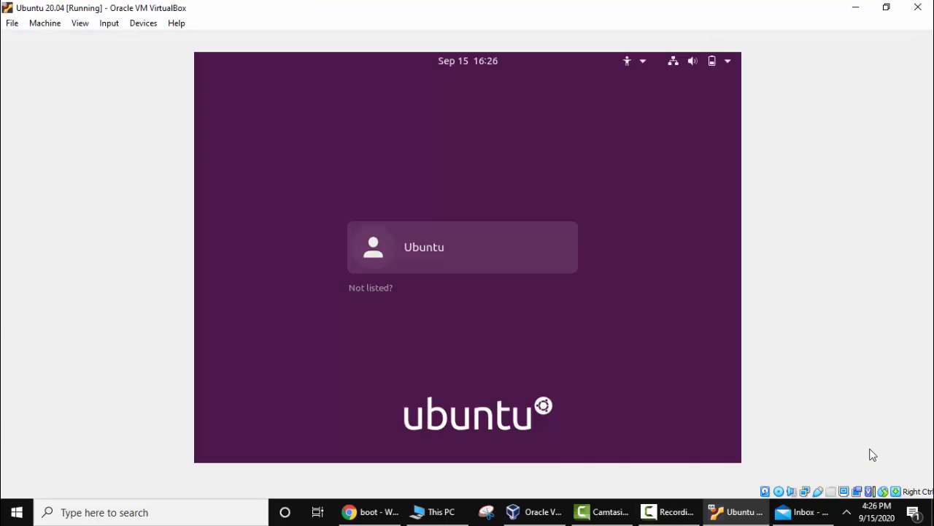
Step: Select the Ubuntu user account and submit its password to log in
left_click(462, 247)
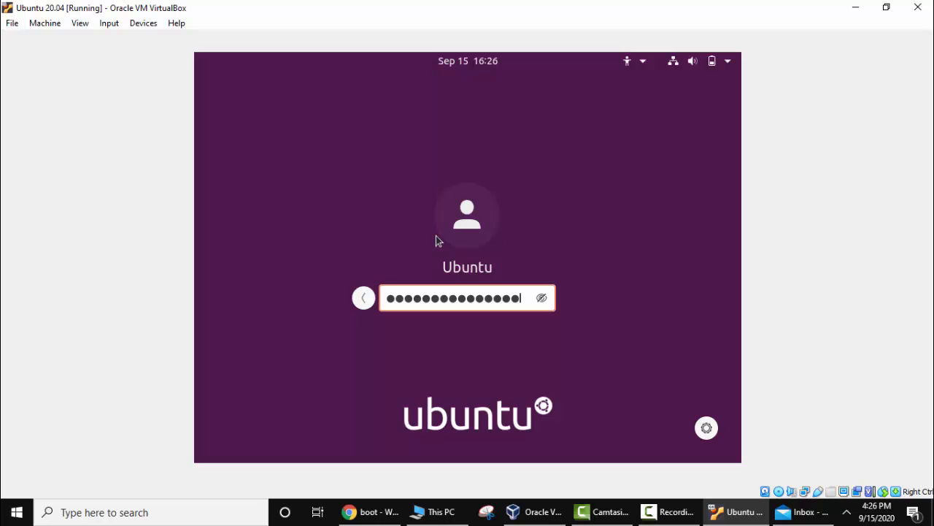
key("Return")
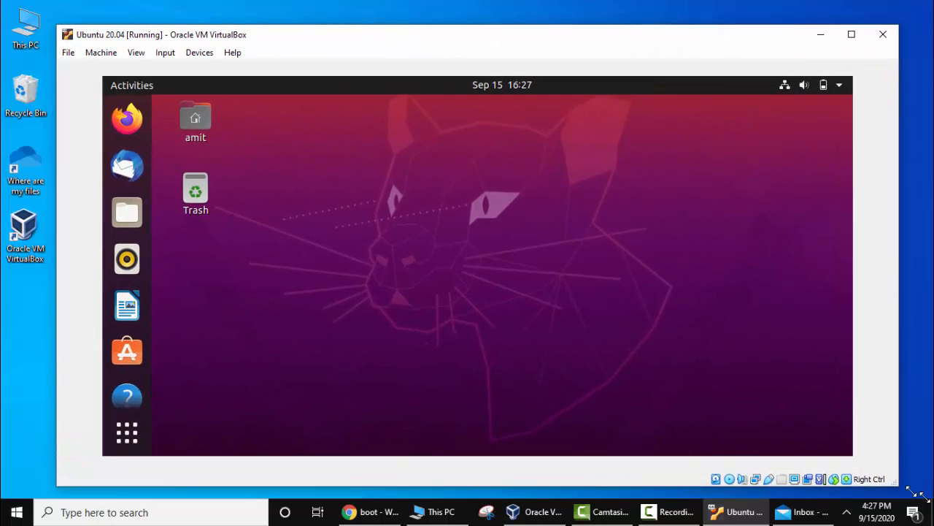
Step: Maximize the VM window so the Ubuntu desktop resizes to fill the screen
left_click(851, 34)
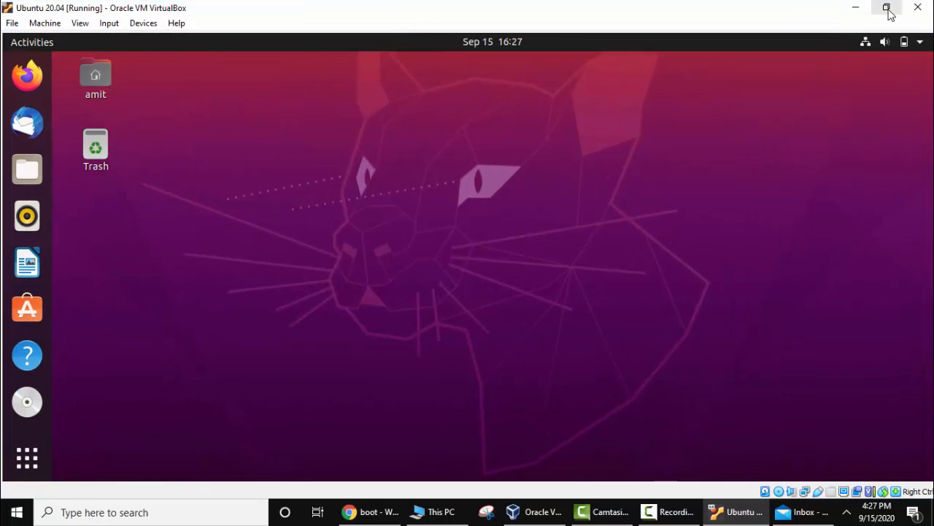
left_click(887, 7)
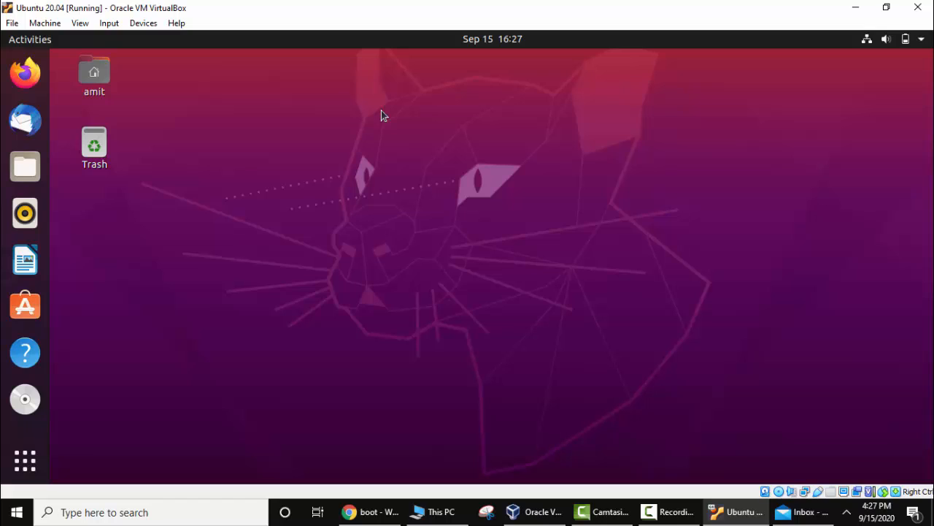
mouse_move(510, 173)
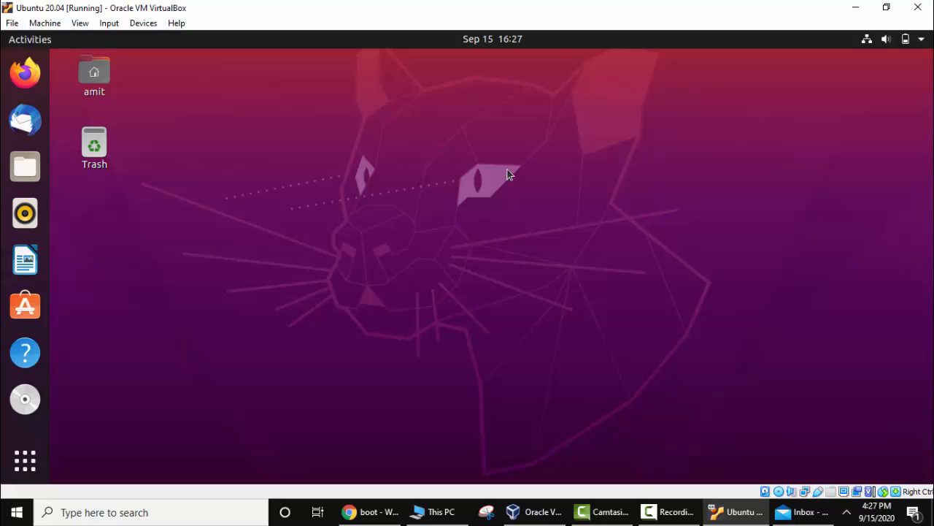
mouse_move(641, 229)
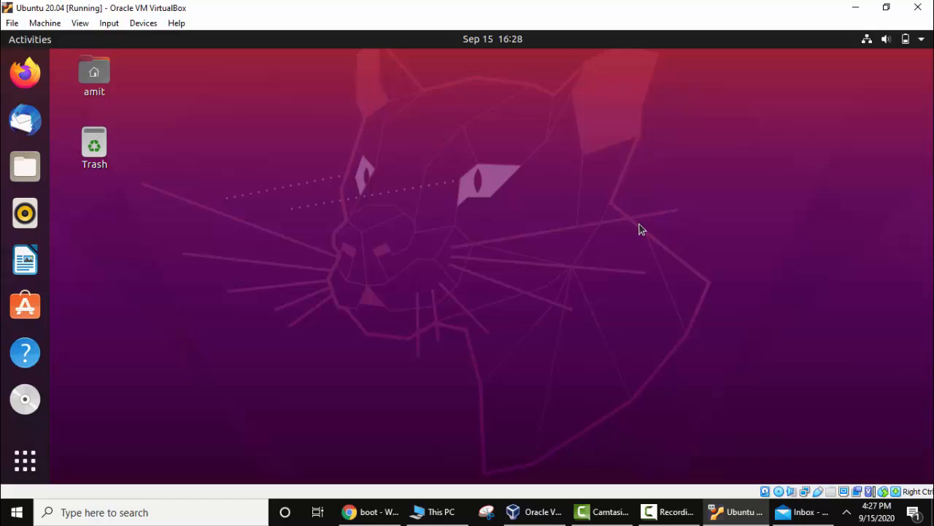